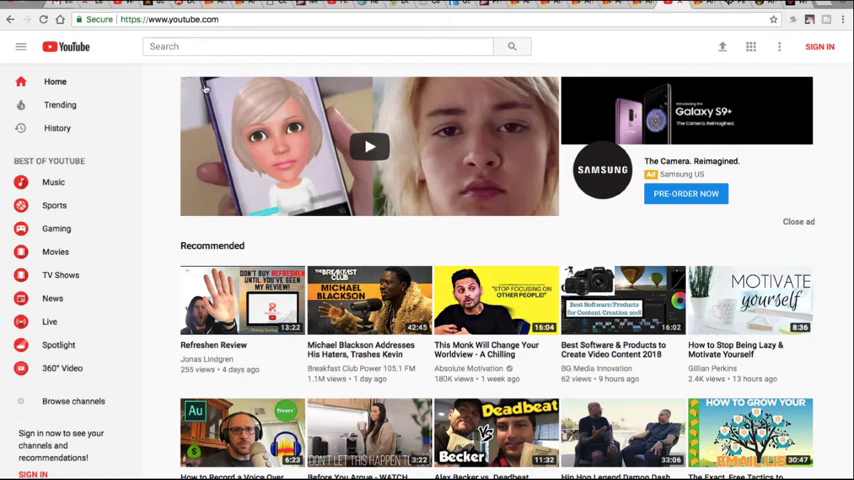
{"action": "mouse_move", "coordinate": [204, 80]}
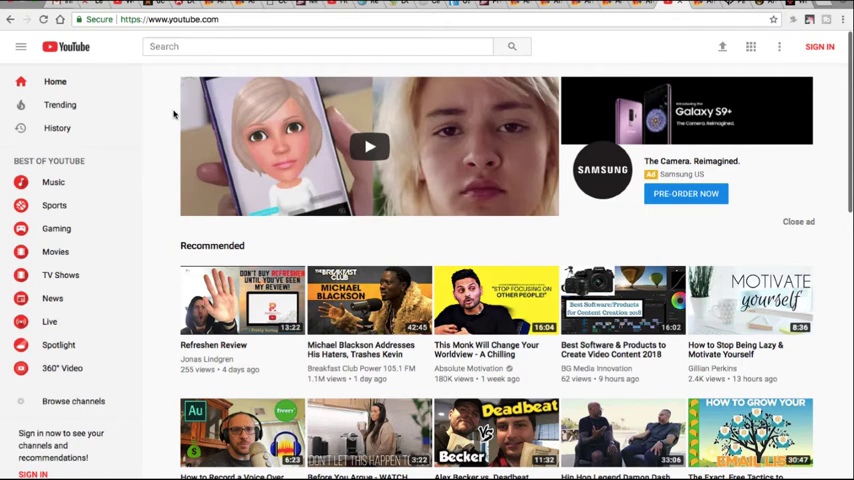
{"action": "mouse_move", "coordinate": [170, 115]}
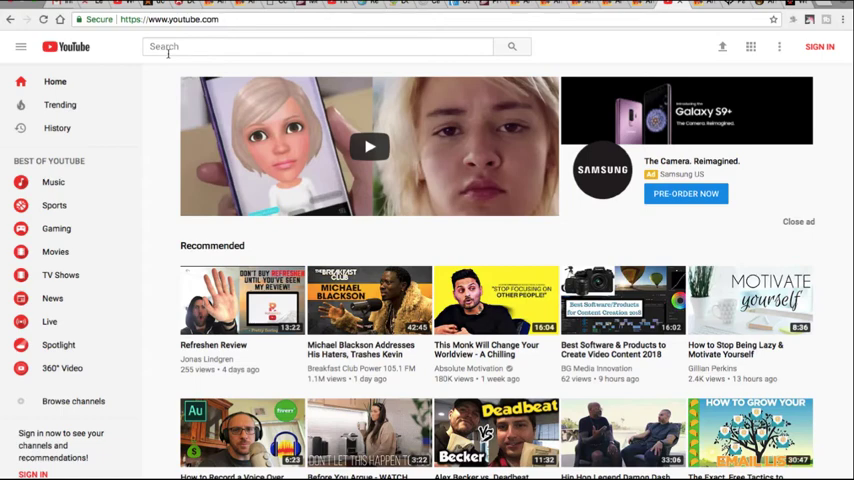
Search YouTube for "clickbank" so the autocomplete suggestions appear.
{"action": "left_click", "coordinate": [317, 46]}
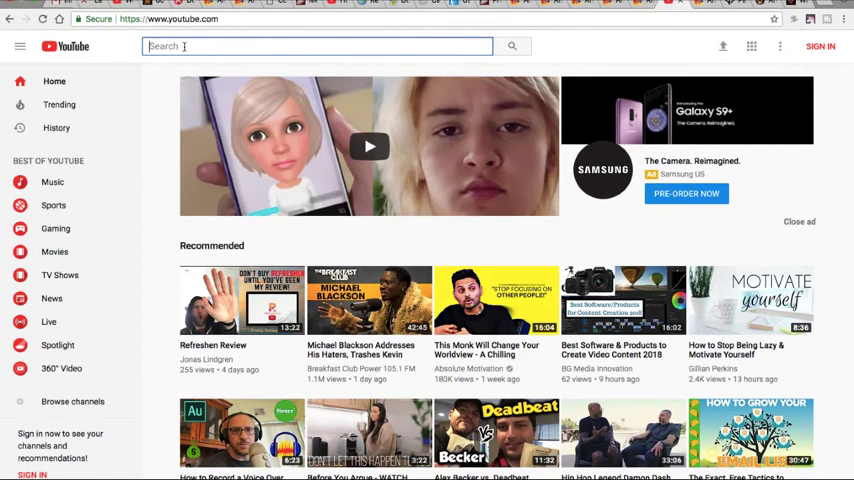
{"action": "type", "text": "clickbank"}
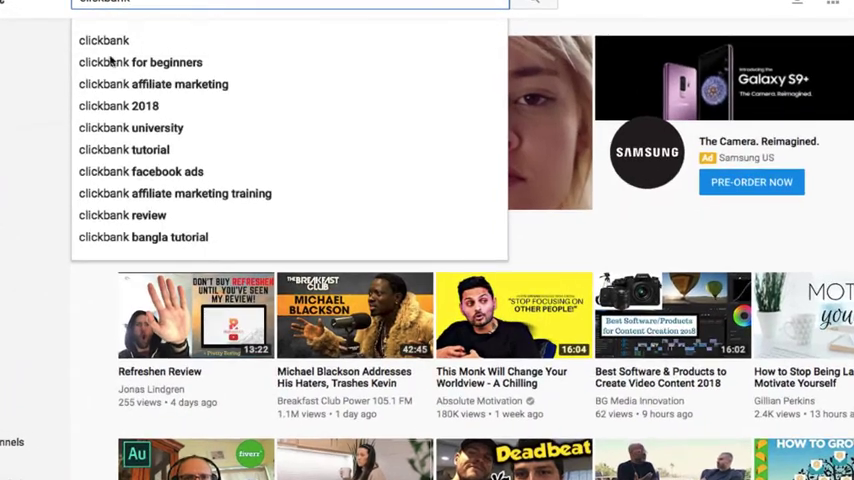
{"action": "mouse_move", "coordinate": [120, 30]}
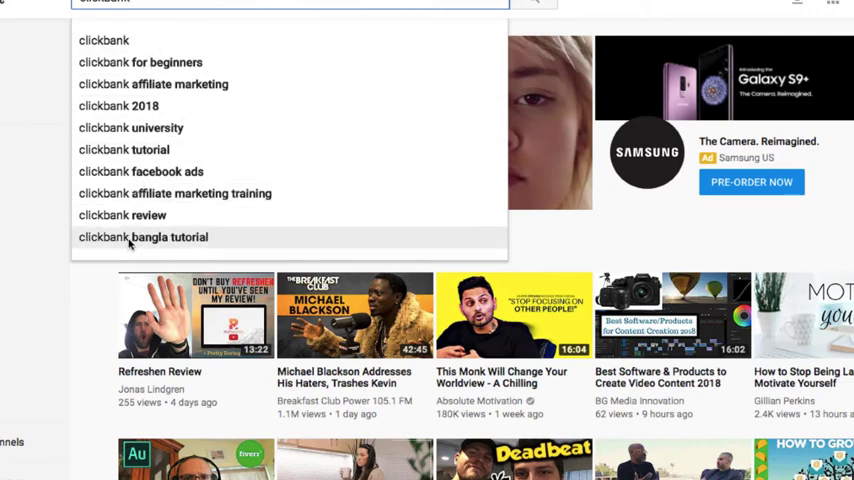
{"action": "mouse_move", "coordinate": [146, 171]}
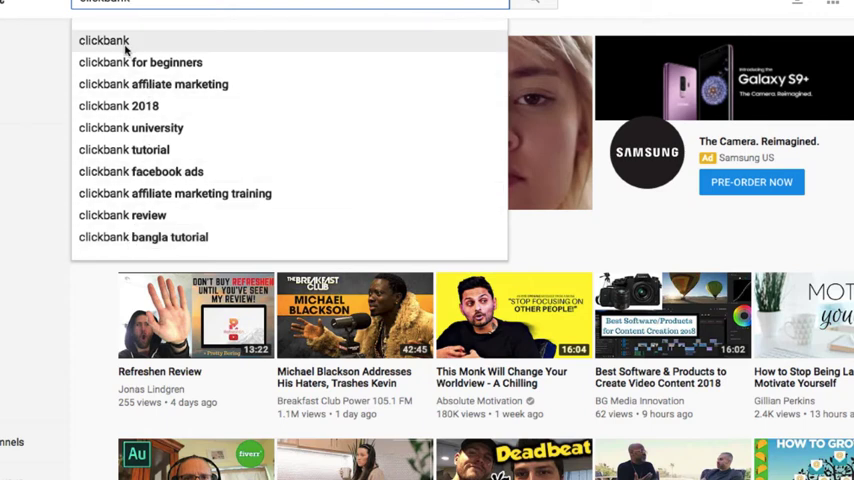
{"action": "mouse_move", "coordinate": [119, 111]}
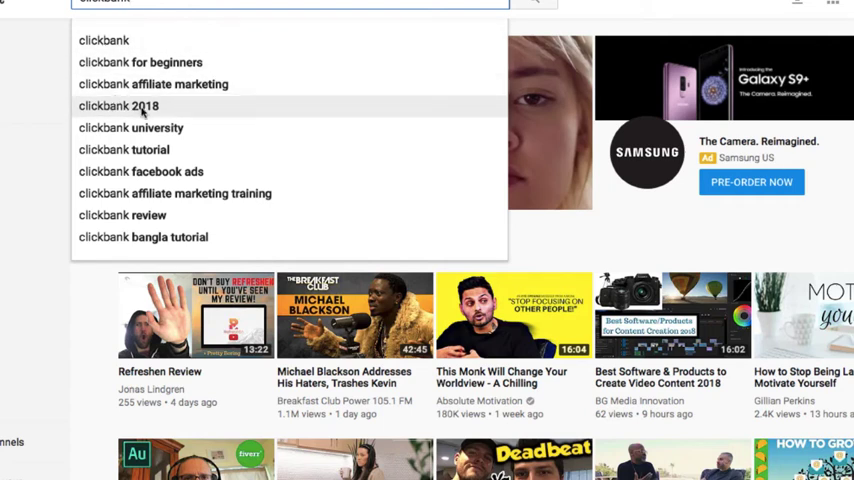
{"action": "mouse_move", "coordinate": [145, 110]}
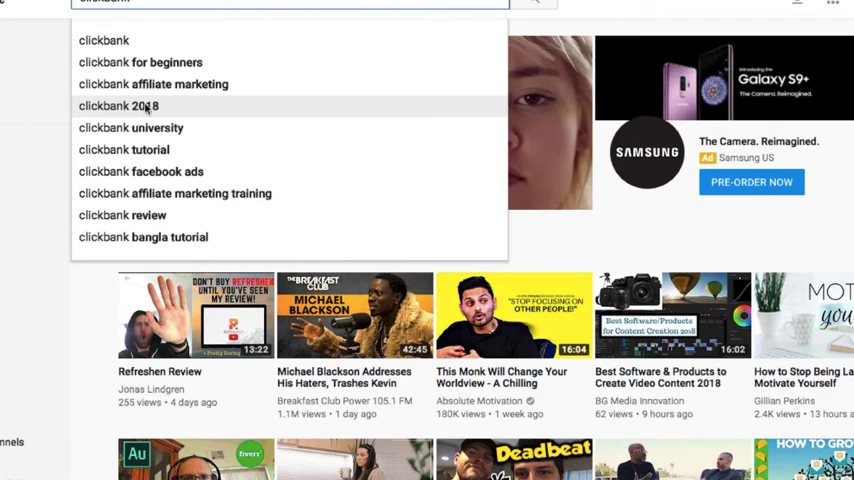
{"action": "mouse_move", "coordinate": [196, 108]}
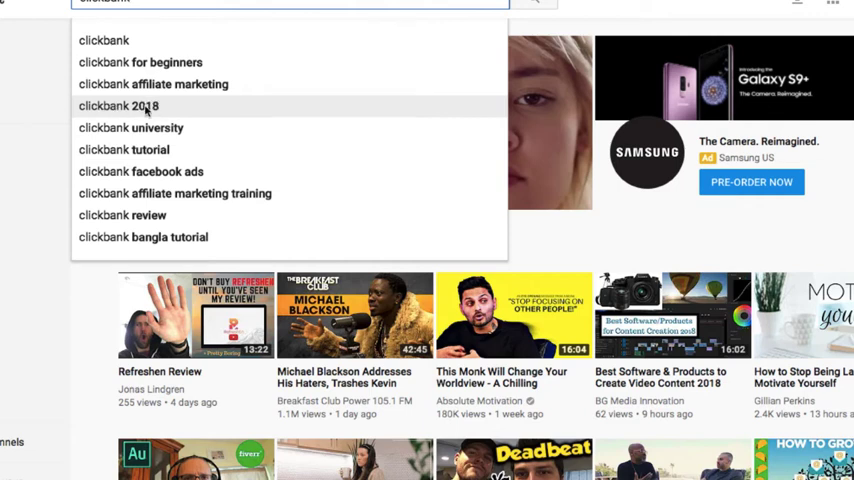
{"action": "mouse_move", "coordinate": [179, 116]}
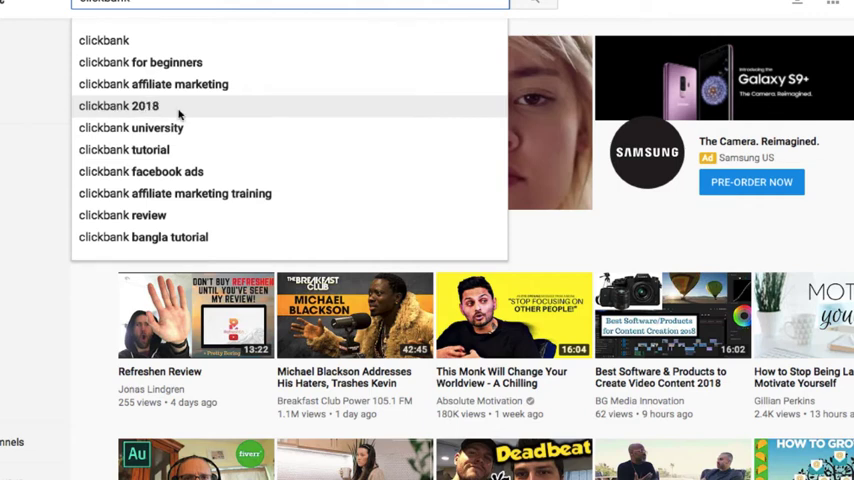
{"action": "mouse_move", "coordinate": [170, 112]}
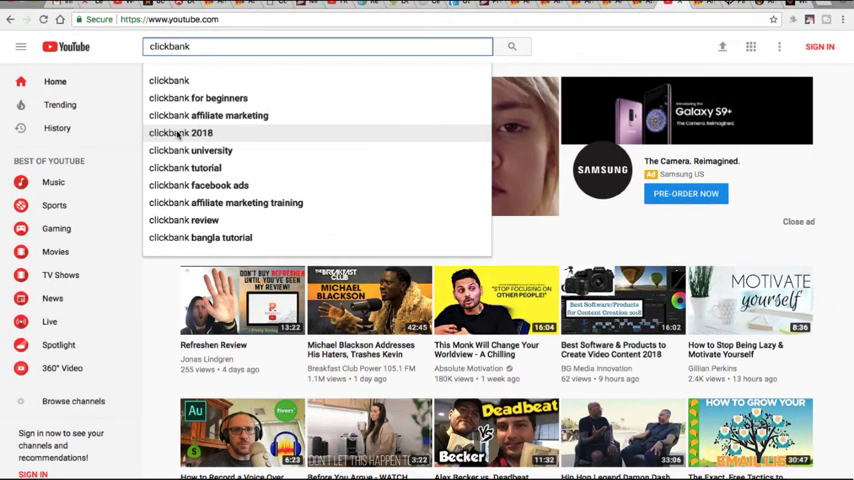
Run the "clickbank 2018" suggestion, then erase the year back to "clickbank".
{"action": "left_click", "coordinate": [180, 132]}
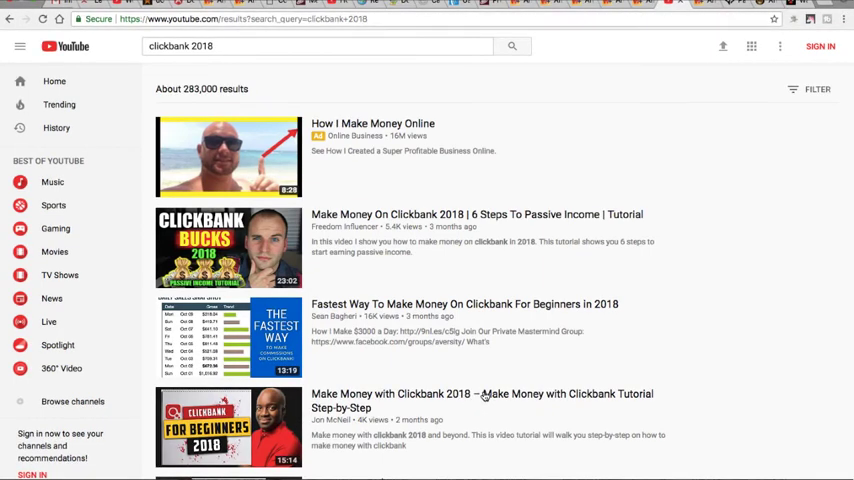
{"action": "mouse_move", "coordinate": [465, 400]}
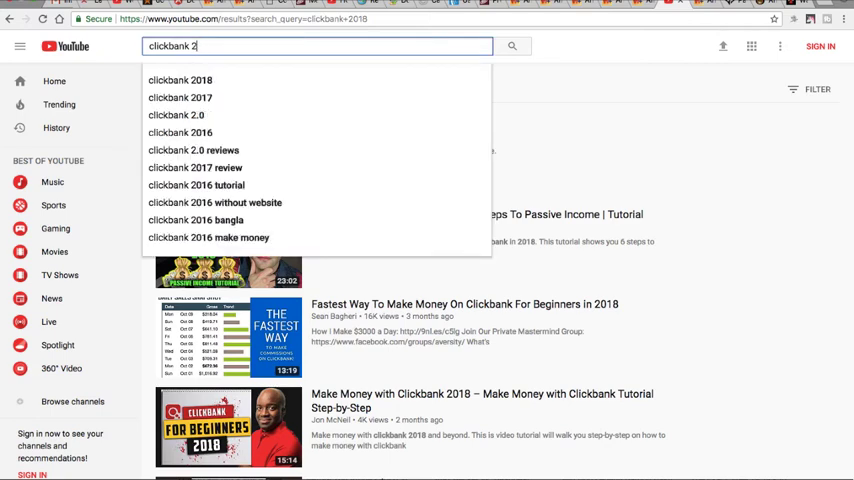
{"action": "key", "text": "Backspace"}
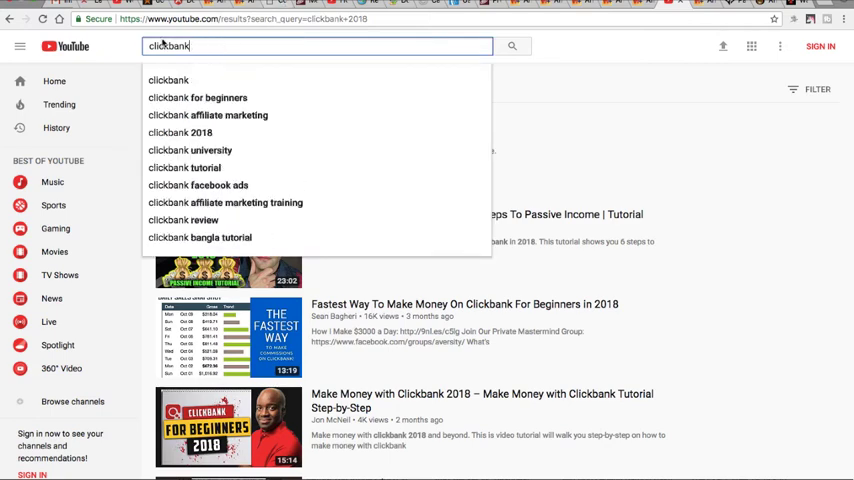
{"action": "mouse_move", "coordinate": [213, 132]}
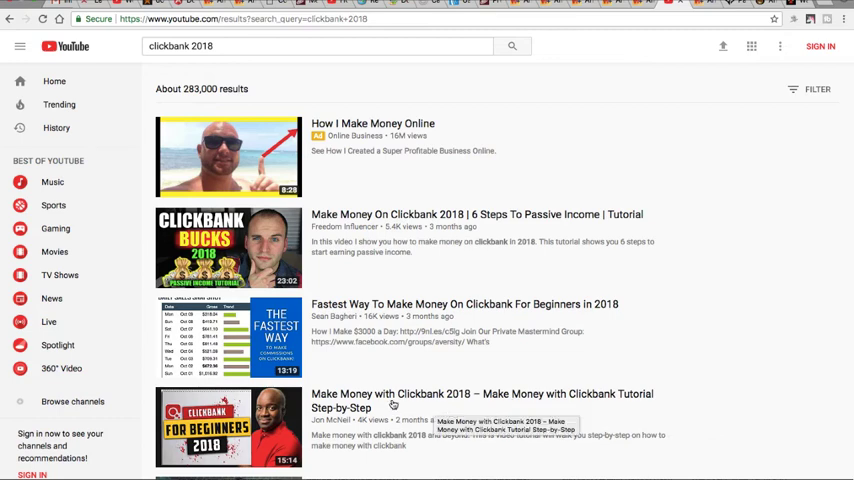
{"action": "mouse_move", "coordinate": [565, 414]}
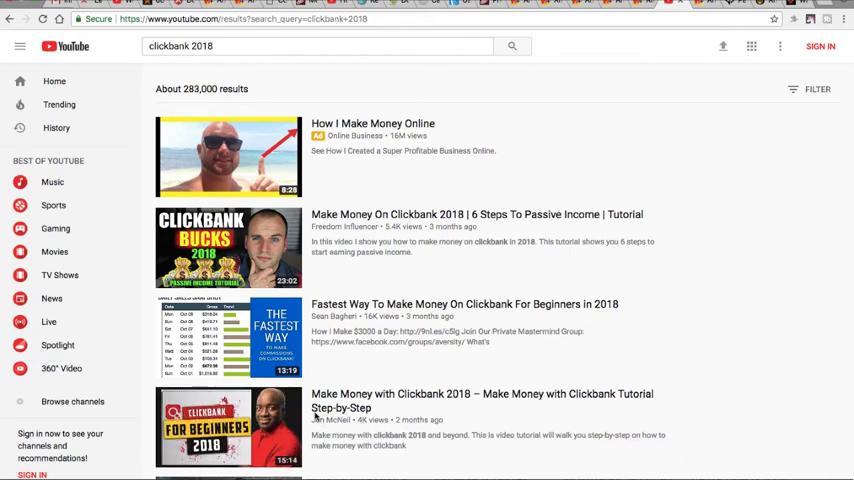
{"action": "mouse_move", "coordinate": [350, 423]}
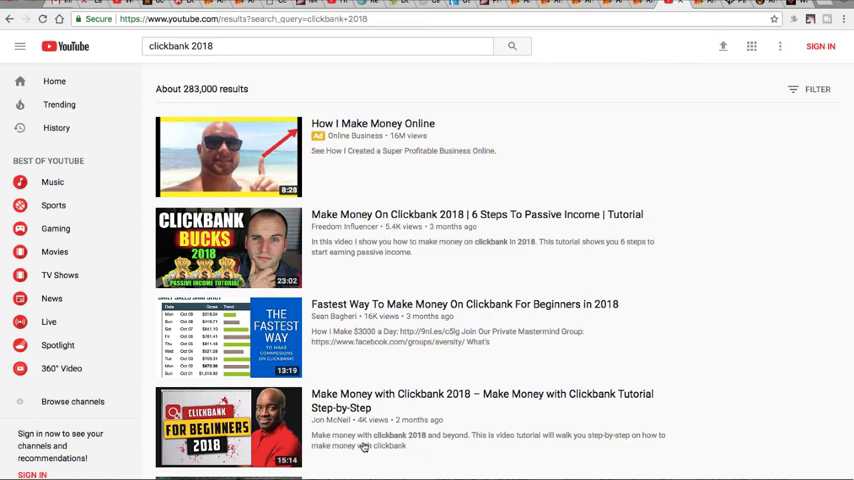
{"action": "mouse_move", "coordinate": [423, 383]}
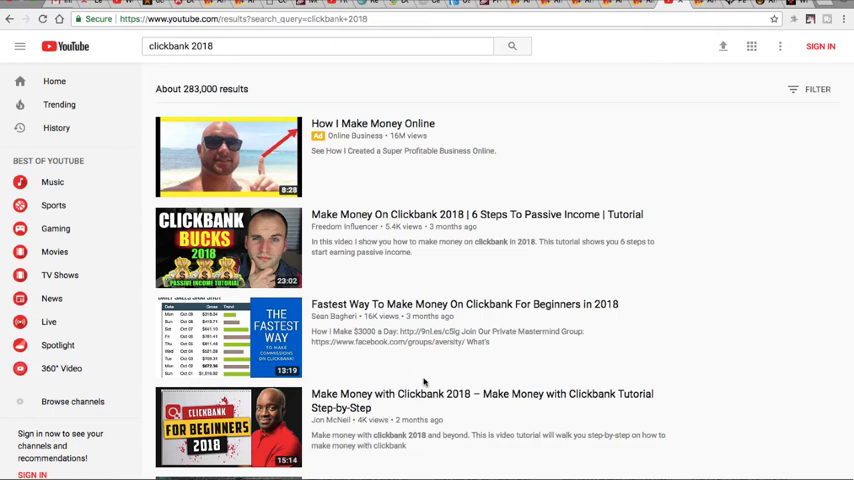
{"action": "mouse_move", "coordinate": [424, 387]}
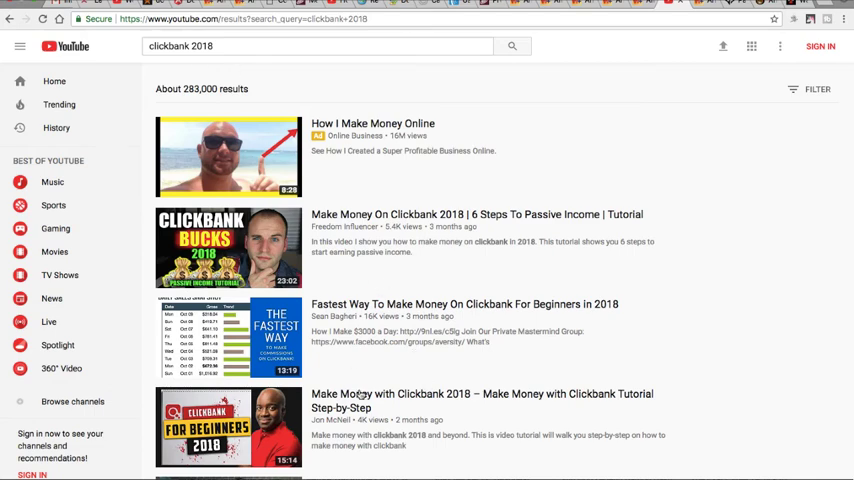
{"action": "mouse_move", "coordinate": [338, 375]}
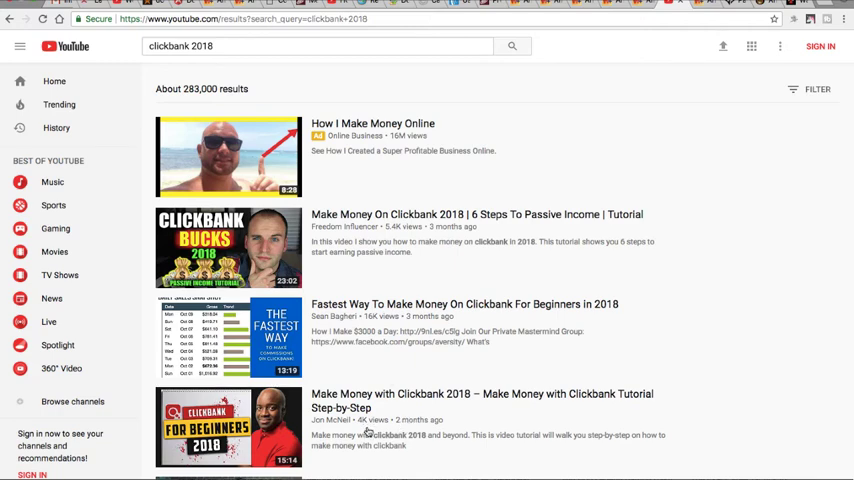
{"action": "mouse_move", "coordinate": [392, 424]}
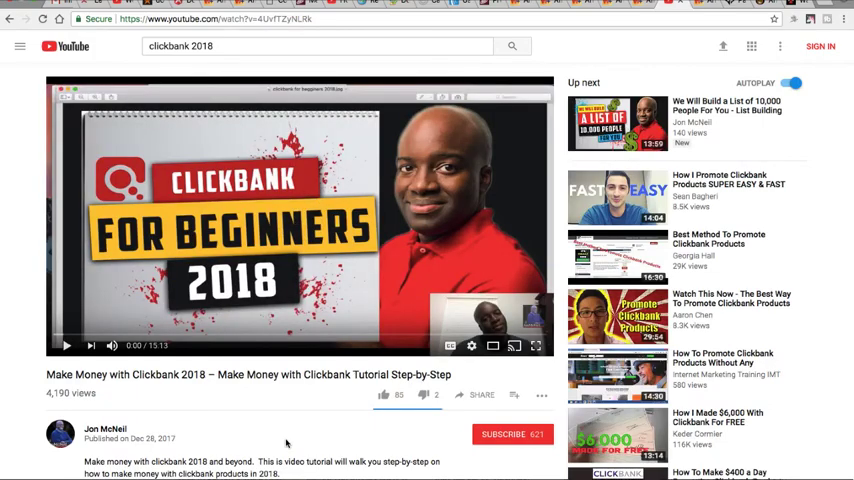
{"action": "scroll", "scroll_direction": "down", "scroll_amount": 3}
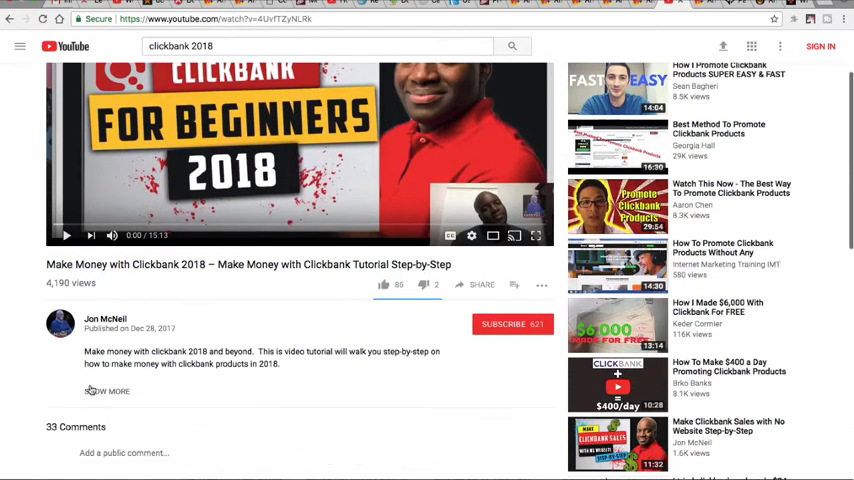
{"action": "left_click", "coordinate": [107, 391]}
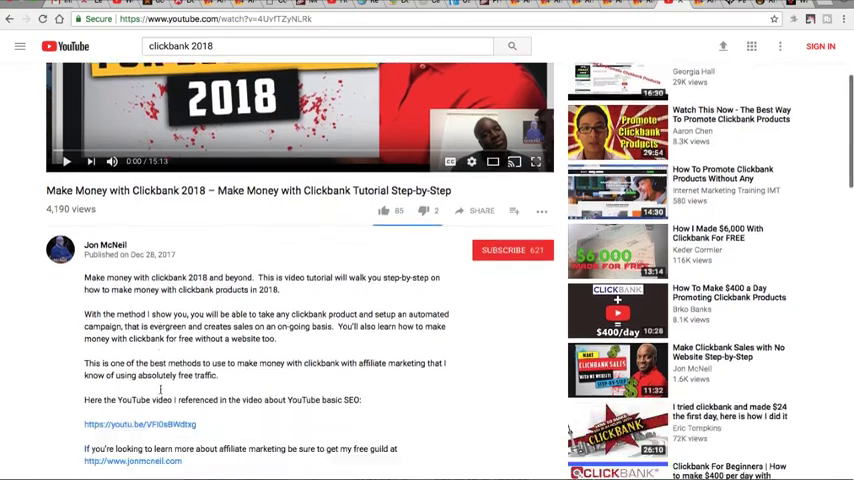
{"action": "scroll", "scroll_direction": "down", "scroll_amount": 3}
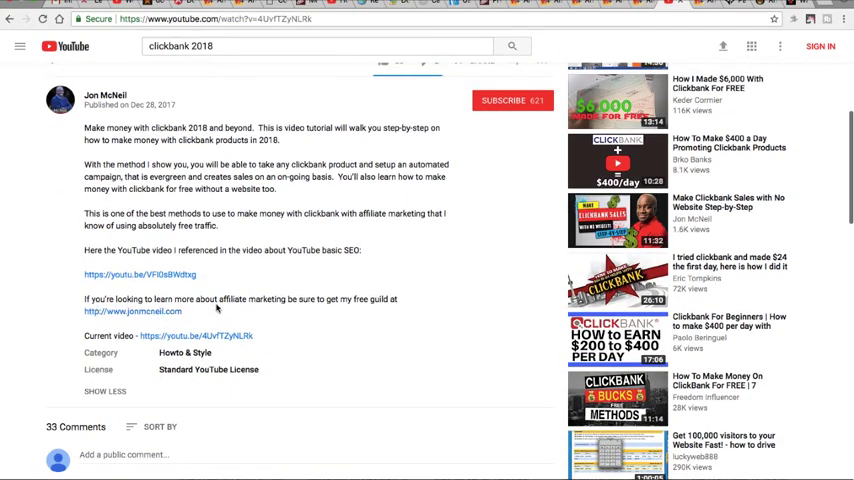
{"action": "mouse_move", "coordinate": [180, 312]}
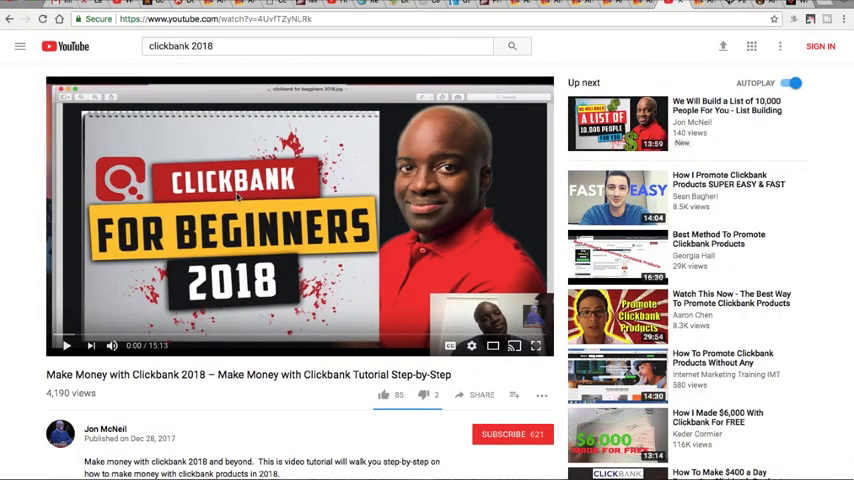
{"action": "mouse_move", "coordinate": [327, 218]}
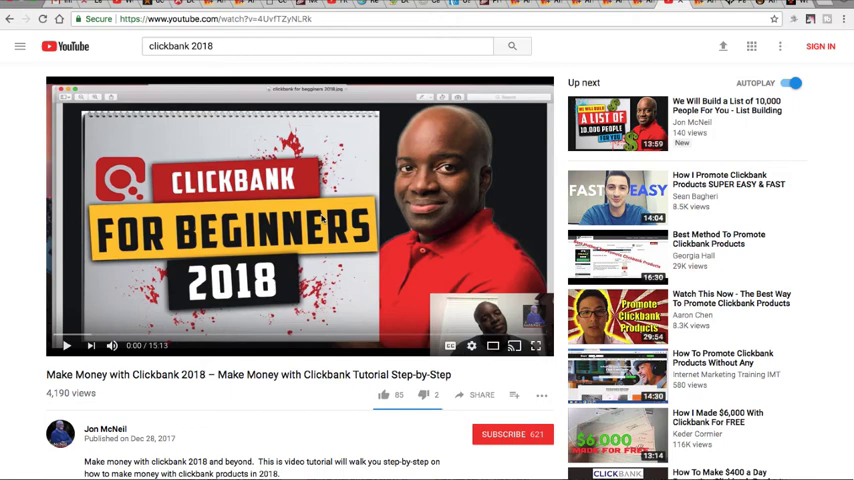
{"action": "mouse_move", "coordinate": [346, 318]}
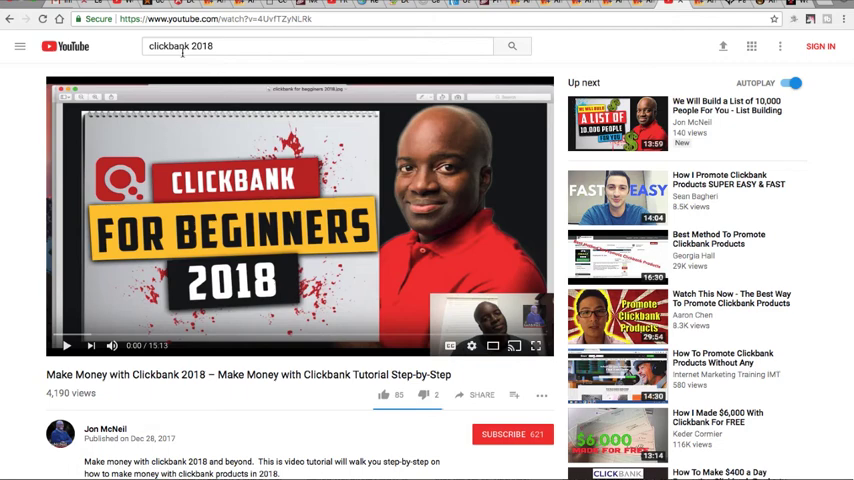
{"action": "mouse_move", "coordinate": [294, 170]}
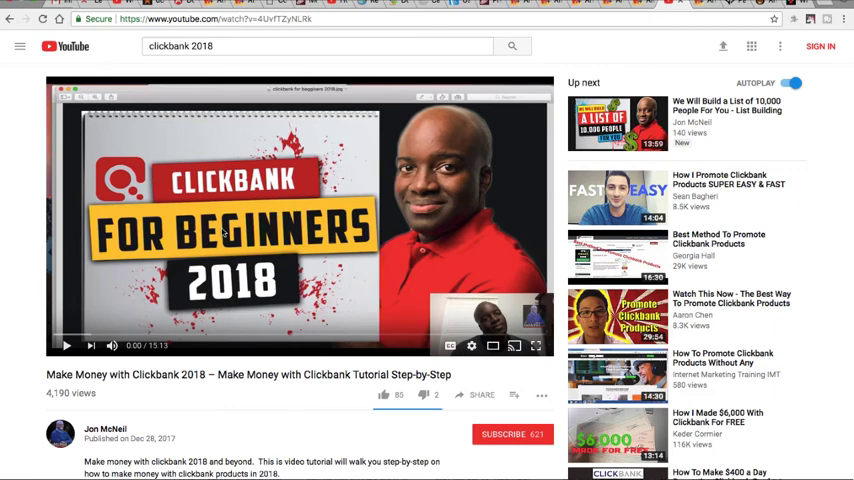
{"action": "mouse_move", "coordinate": [291, 359]}
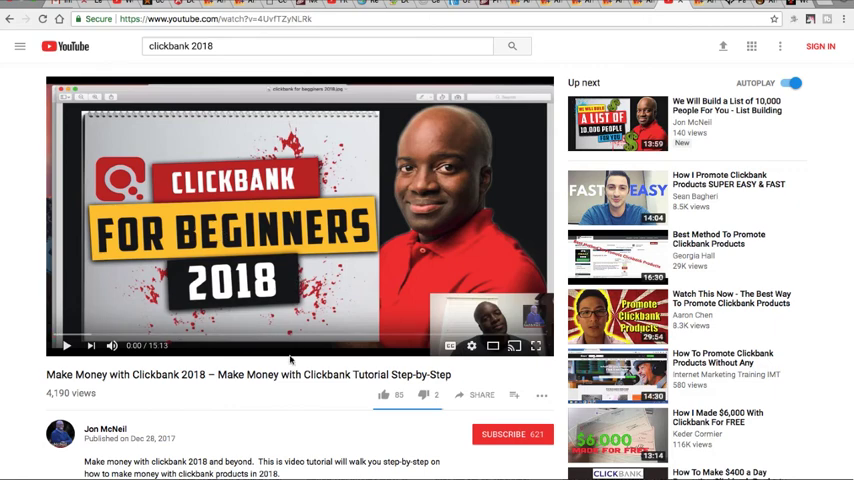
{"action": "mouse_move", "coordinate": [359, 392]}
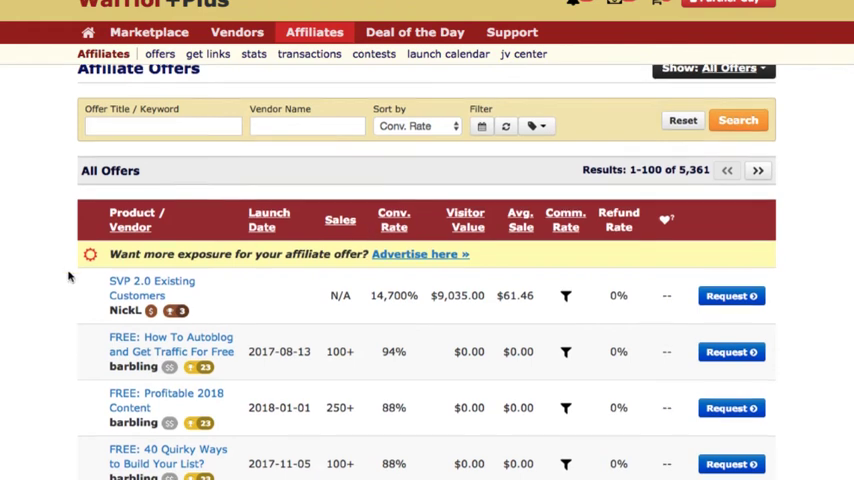
Scroll the Warrior Plus offers by conversion rate and highlight an offer's 250+ sales figure.
{"action": "scroll", "scroll_direction": "down", "scroll_amount": 3}
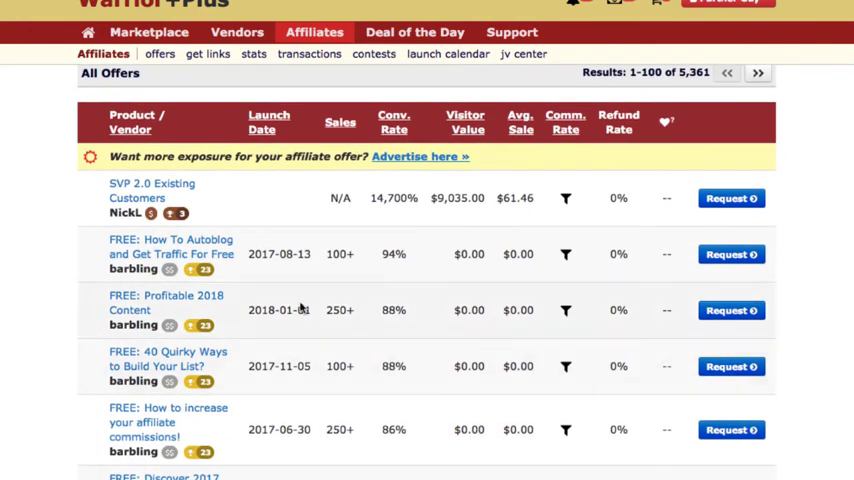
{"action": "mouse_move", "coordinate": [26, 349]}
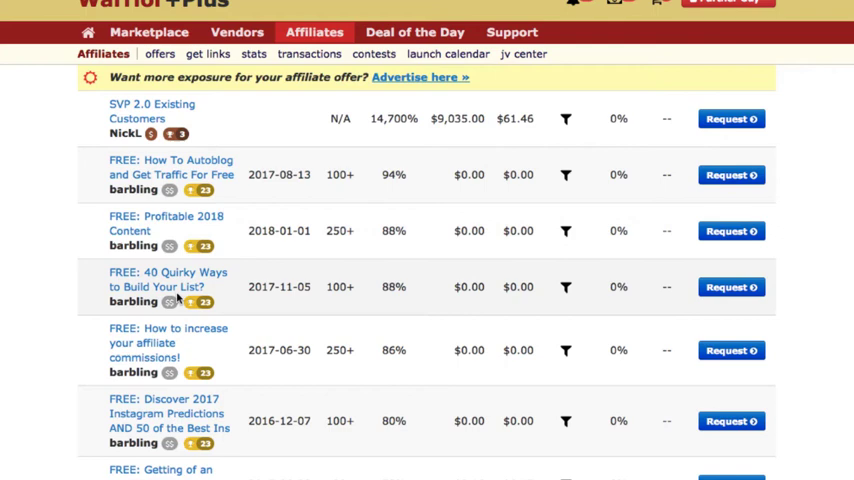
{"action": "scroll", "scroll_direction": "down", "scroll_amount": 3}
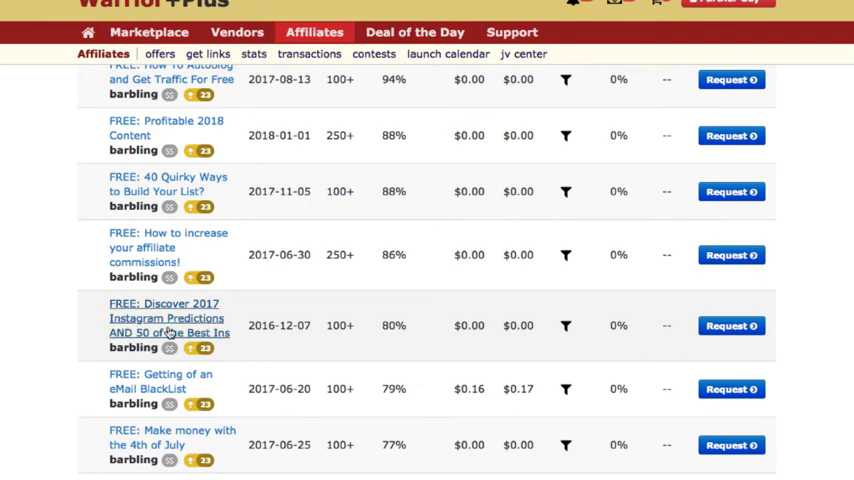
{"action": "mouse_move", "coordinate": [190, 347]}
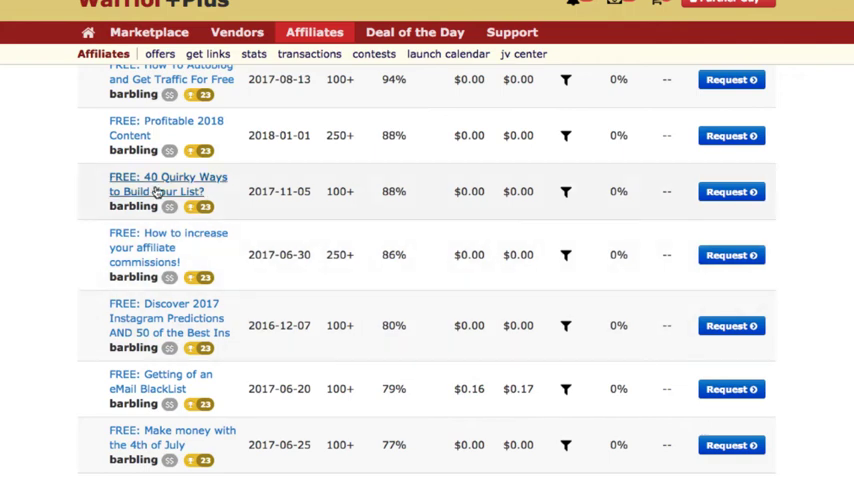
{"action": "mouse_move", "coordinate": [160, 247]}
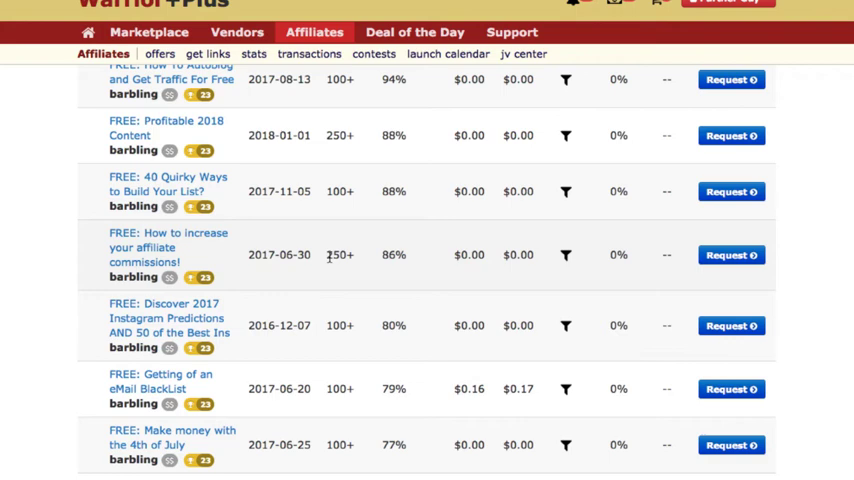
{"action": "double_click", "coordinate": [339, 255]}
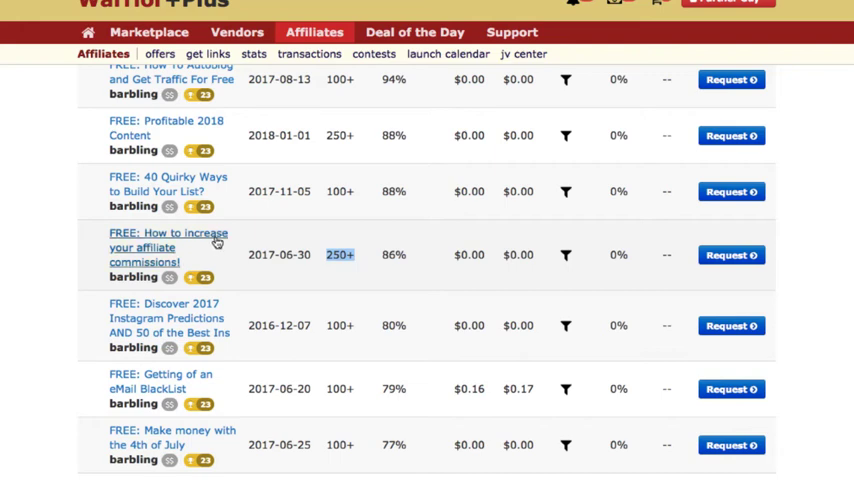
{"action": "scroll", "scroll_direction": "up", "scroll_amount": 3}
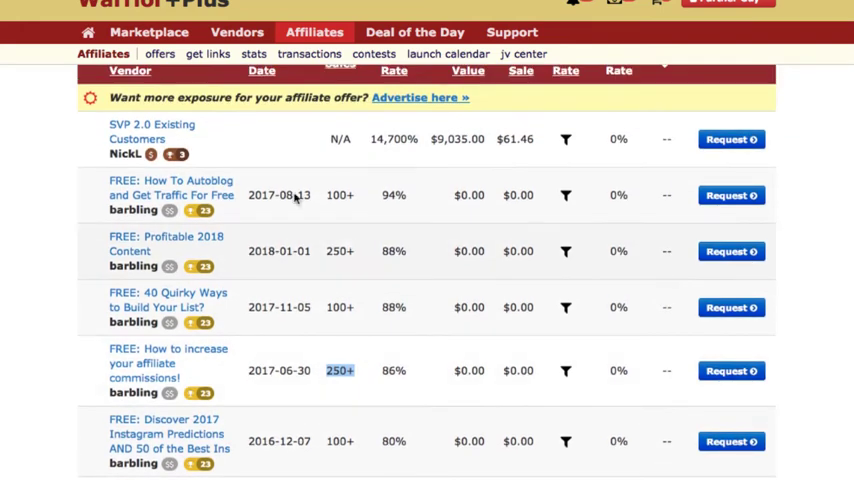
{"action": "mouse_move", "coordinate": [337, 363]}
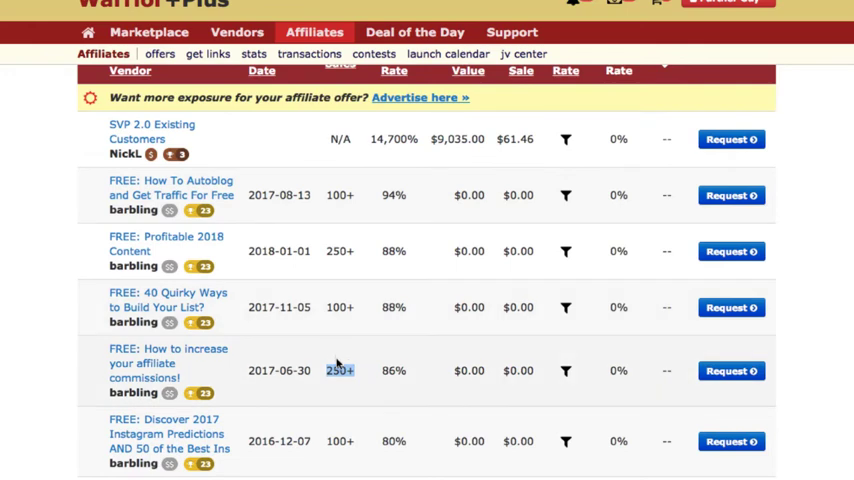
{"action": "scroll", "scroll_direction": "down", "scroll_amount": 3}
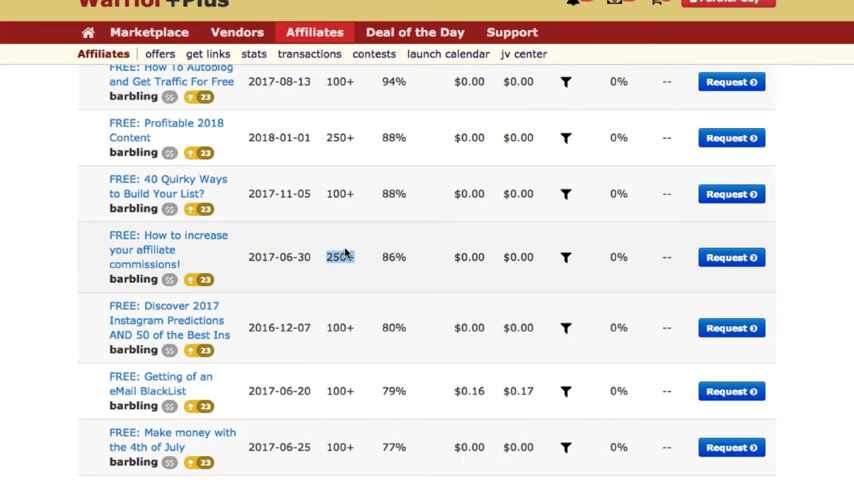
{"action": "mouse_move", "coordinate": [323, 153]}
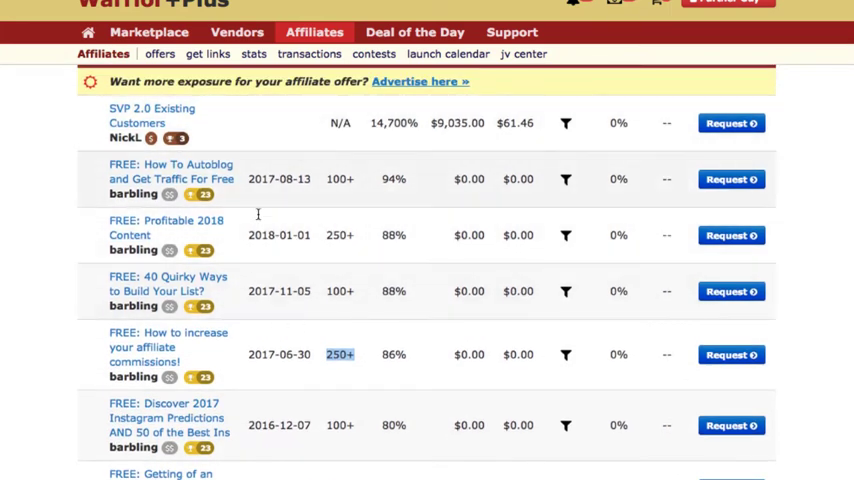
{"action": "mouse_move", "coordinate": [337, 264]}
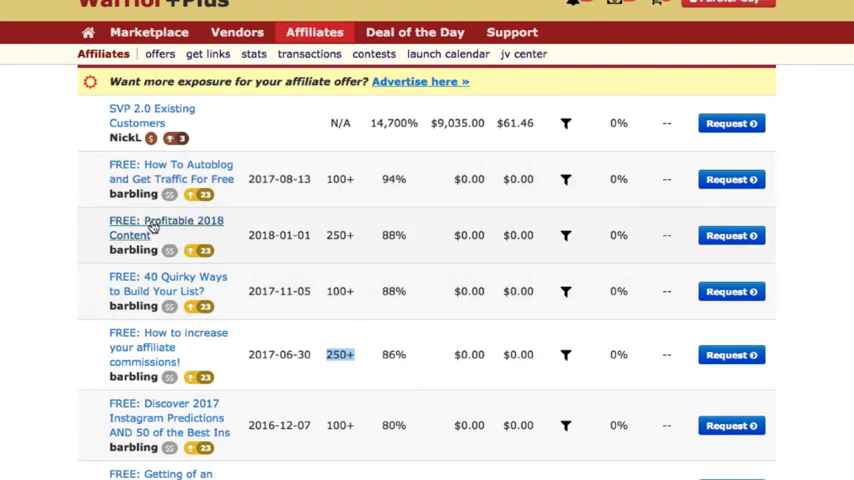
{"action": "mouse_move", "coordinate": [340, 278]}
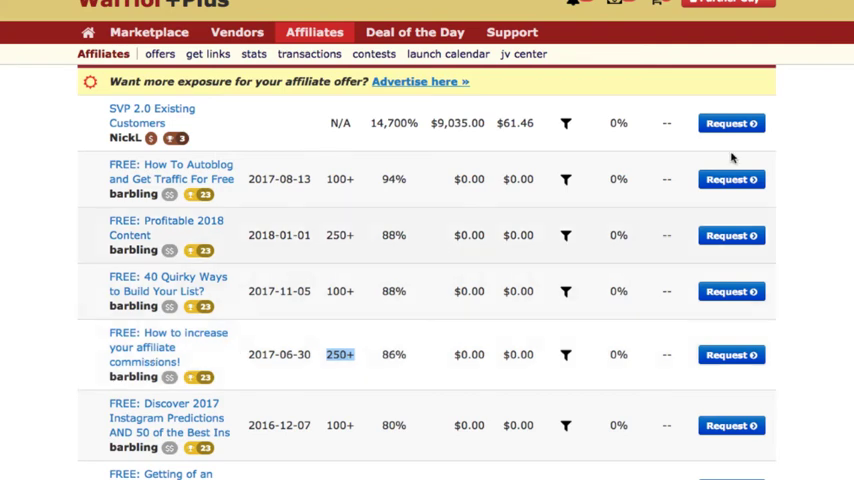
{"action": "mouse_move", "coordinate": [732, 157]}
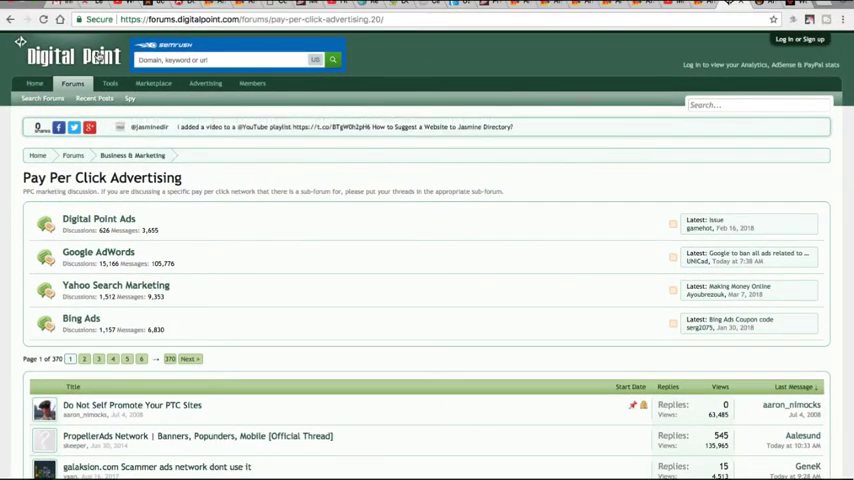
Bring up the WickedFire Affiliate Marketing forum and scroll through its threads.
{"action": "left_click", "coordinate": [153, 83]}
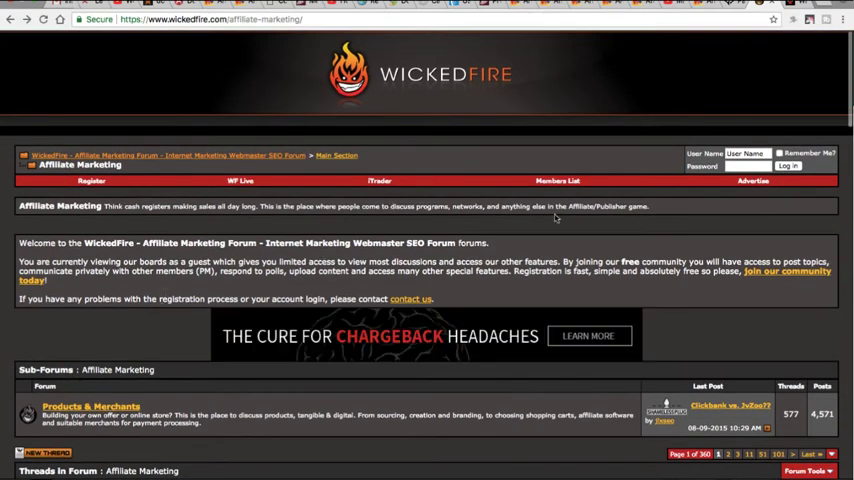
{"action": "mouse_move", "coordinate": [672, 238]}
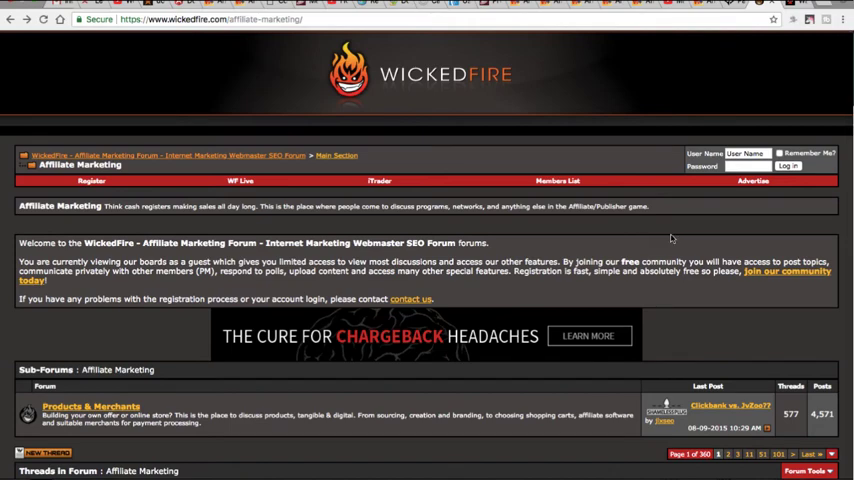
{"action": "scroll", "scroll_direction": "down", "scroll_amount": 3}
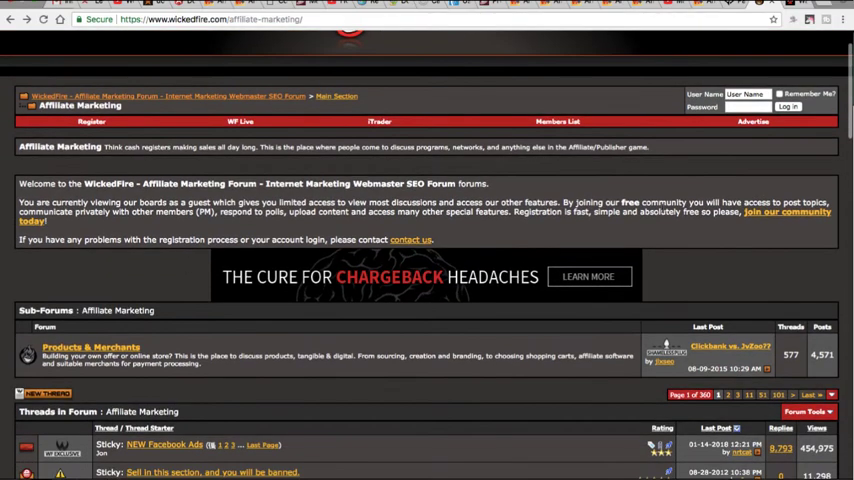
{"action": "scroll", "scroll_direction": "down", "scroll_amount": 3}
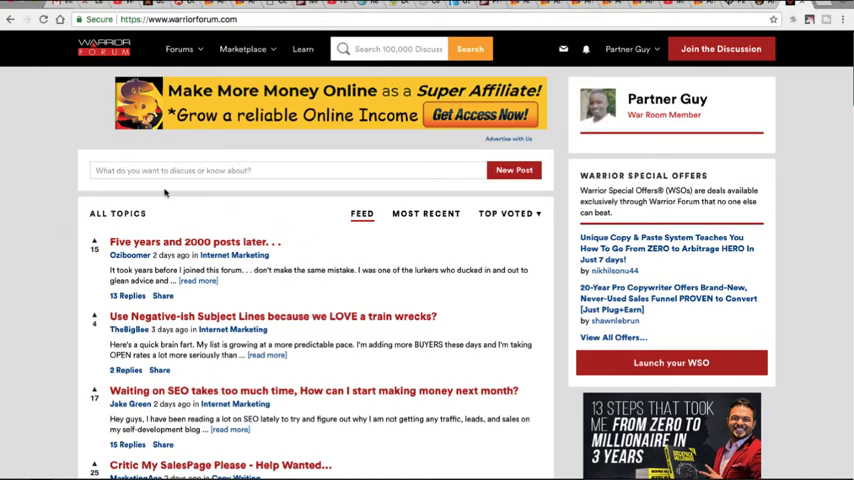
{"action": "scroll", "scroll_direction": "down", "scroll_amount": 3}
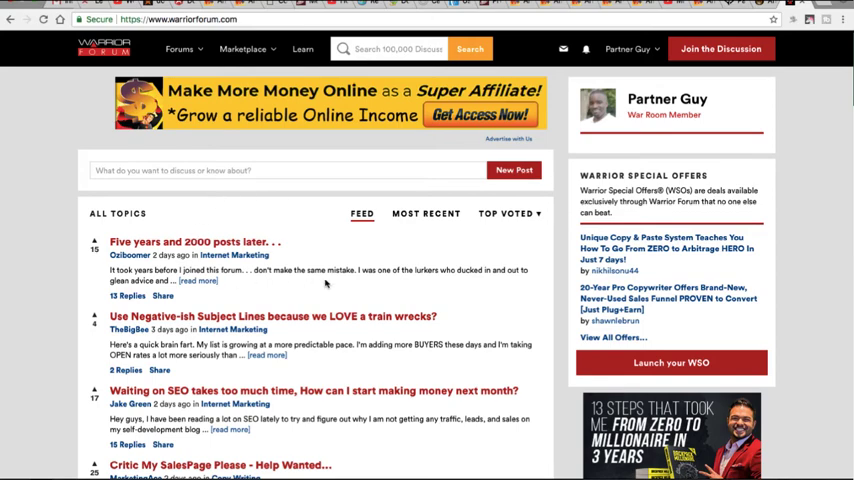
{"action": "scroll", "scroll_direction": "down", "scroll_amount": 3}
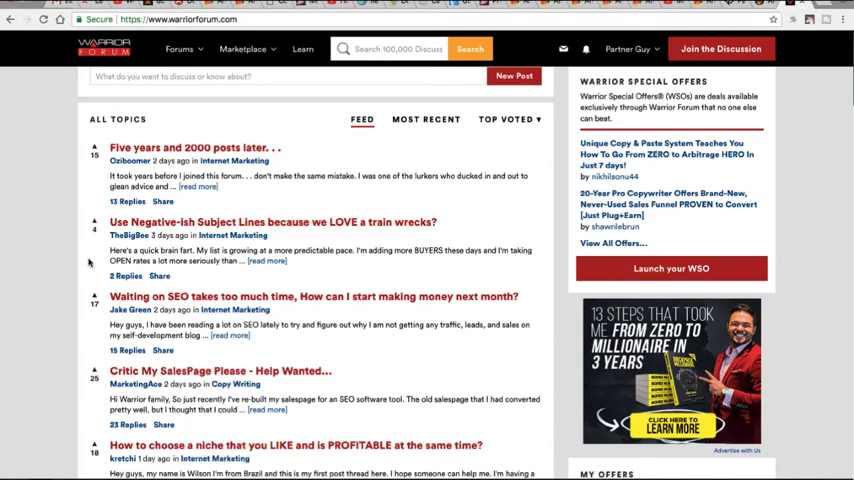
{"action": "scroll", "scroll_direction": "down", "scroll_amount": 3}
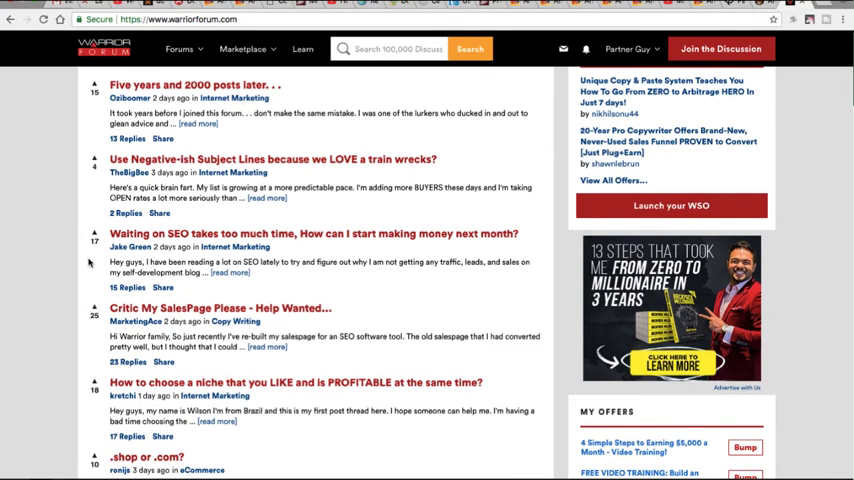
{"action": "scroll", "scroll_direction": "down", "scroll_amount": 3}
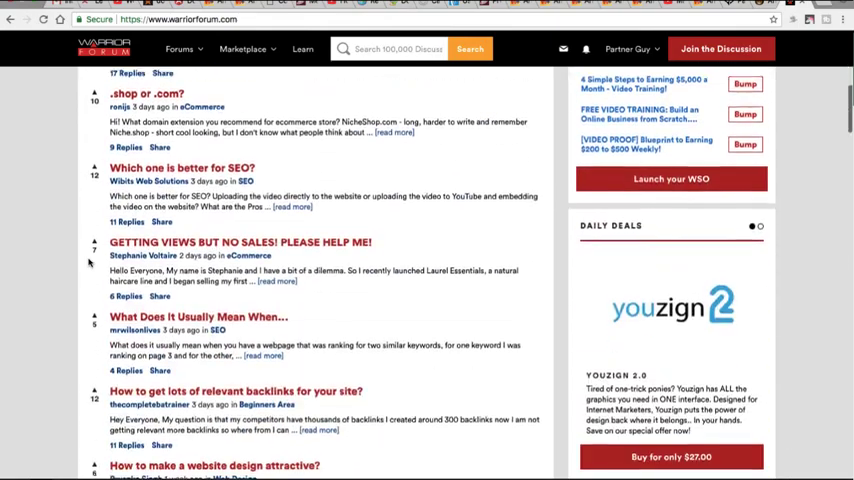
{"action": "scroll", "scroll_direction": "down", "scroll_amount": 3}
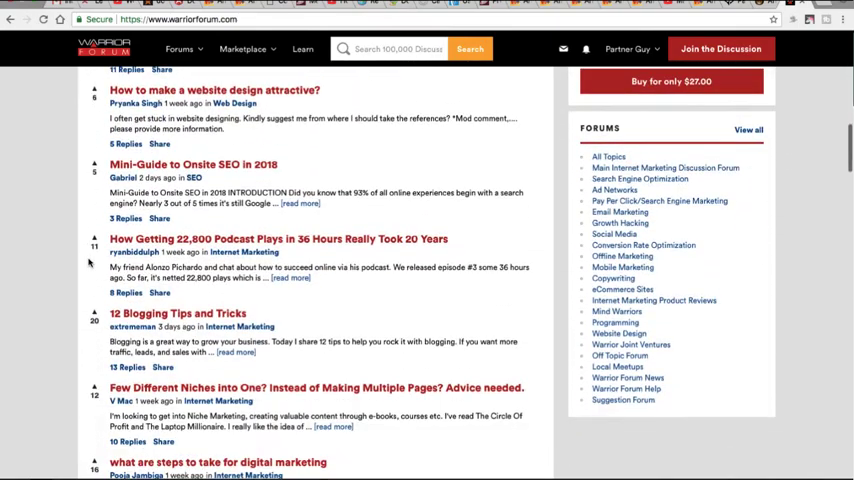
{"action": "scroll", "scroll_direction": "down", "scroll_amount": 3}
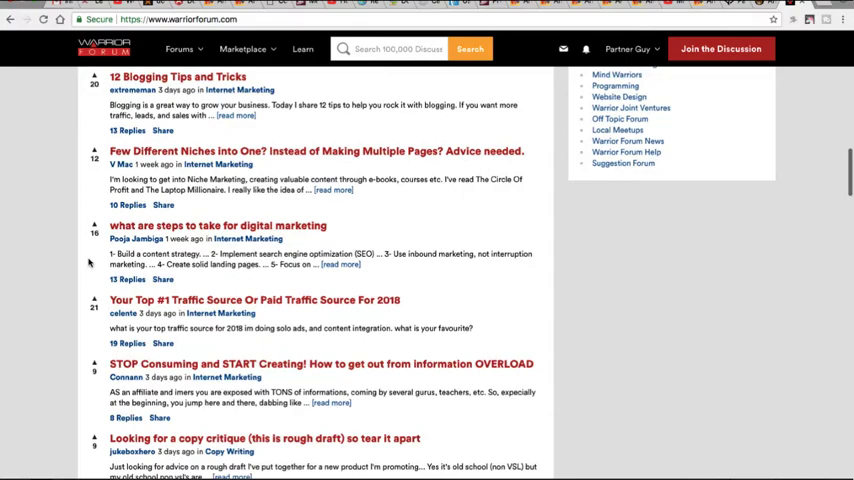
{"action": "scroll", "scroll_direction": "down", "scroll_amount": 3}
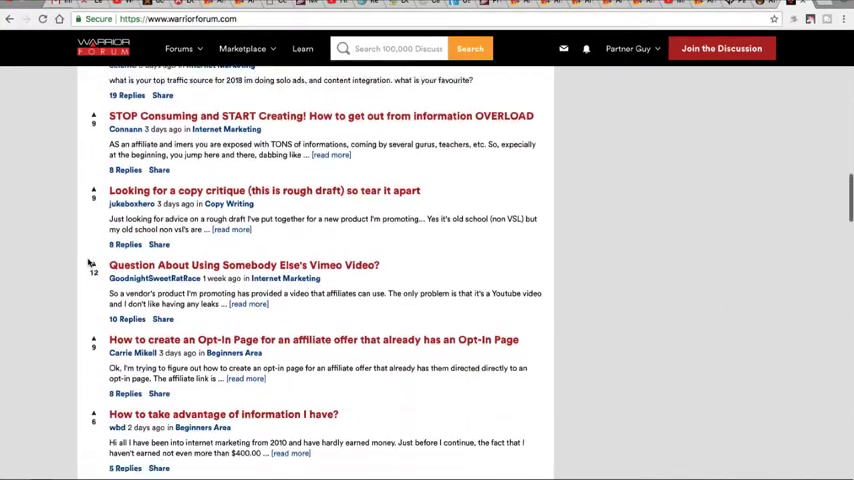
{"action": "scroll", "scroll_direction": "down", "scroll_amount": 3}
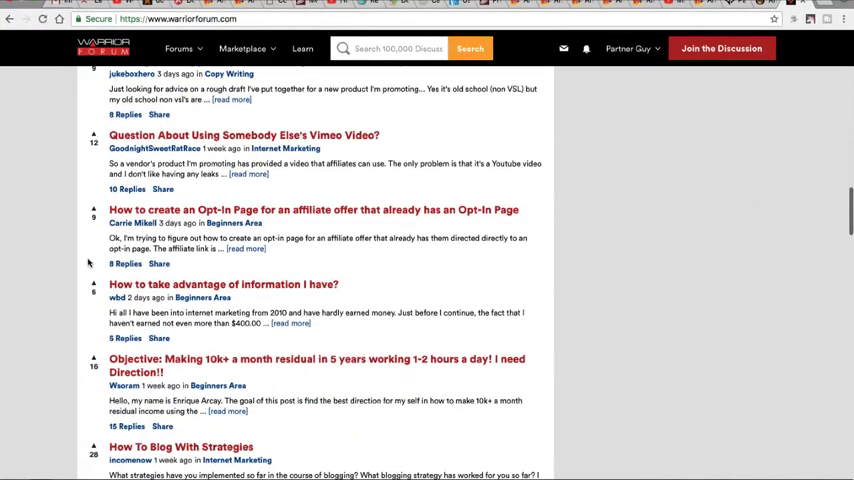
{"action": "scroll", "scroll_direction": "down", "scroll_amount": 3}
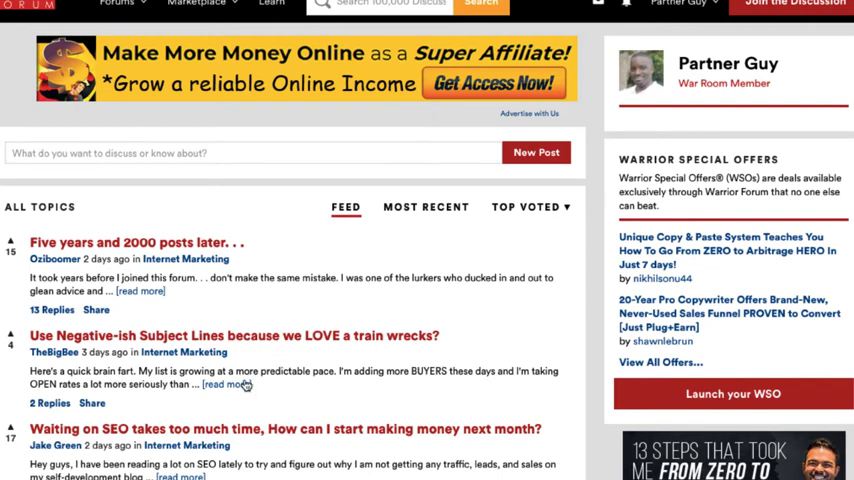
{"action": "mouse_move", "coordinate": [188, 290]}
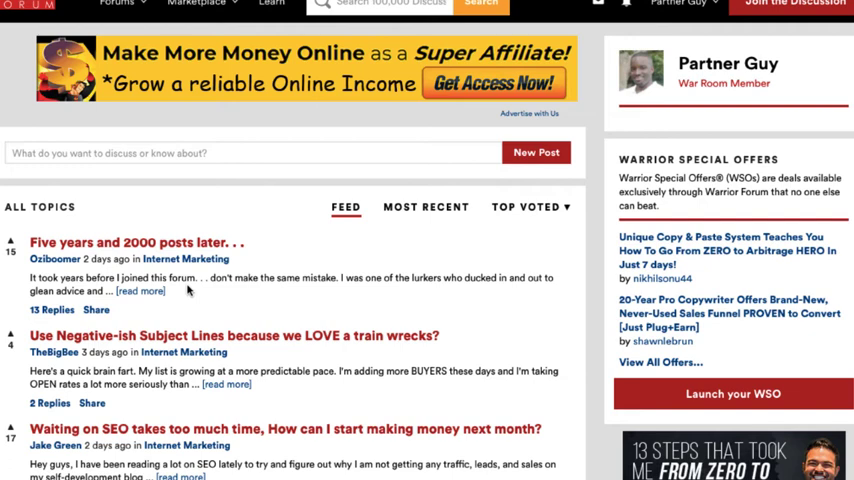
{"action": "mouse_move", "coordinate": [559, 200]}
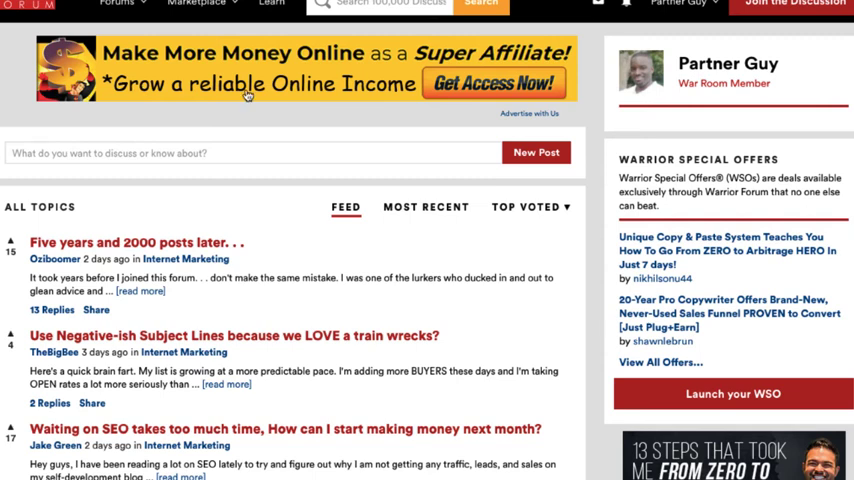
{"action": "mouse_move", "coordinate": [313, 51]}
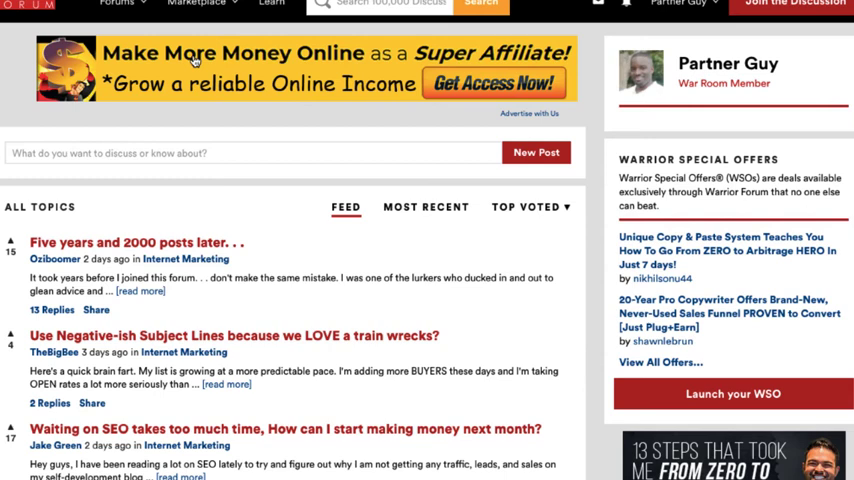
{"action": "mouse_move", "coordinate": [393, 98]}
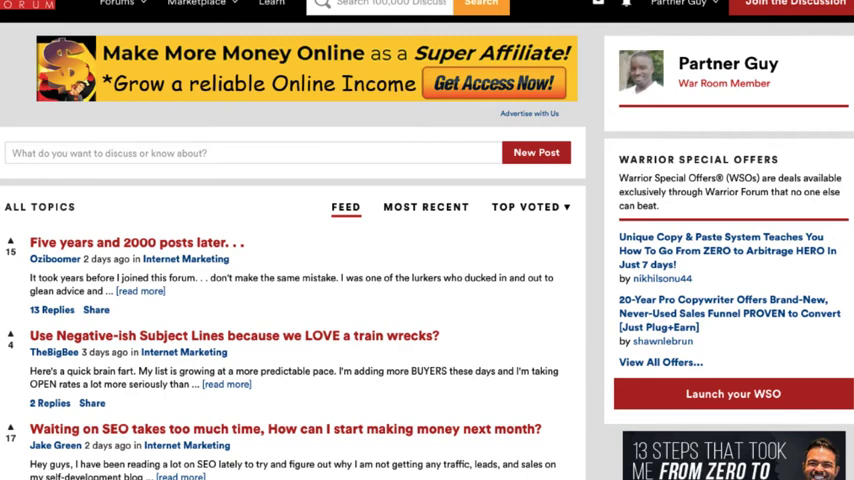
{"action": "scroll", "scroll_direction": "down", "scroll_amount": 3}
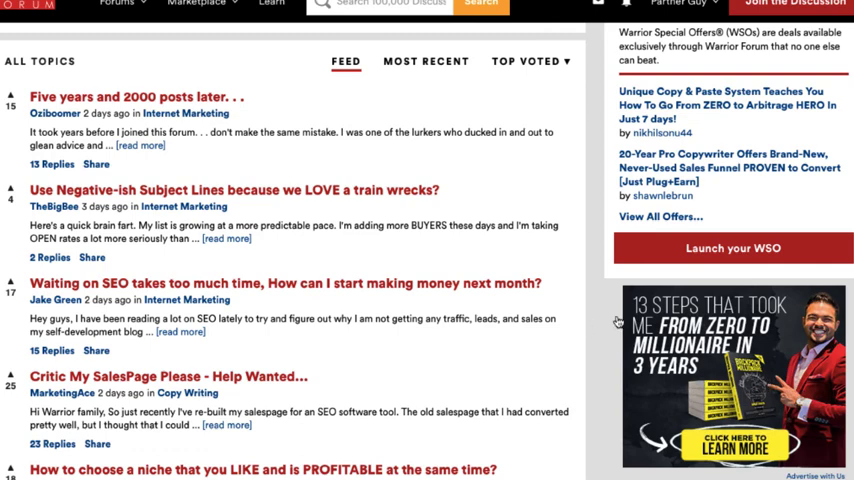
{"action": "scroll", "scroll_direction": "up", "scroll_amount": 3}
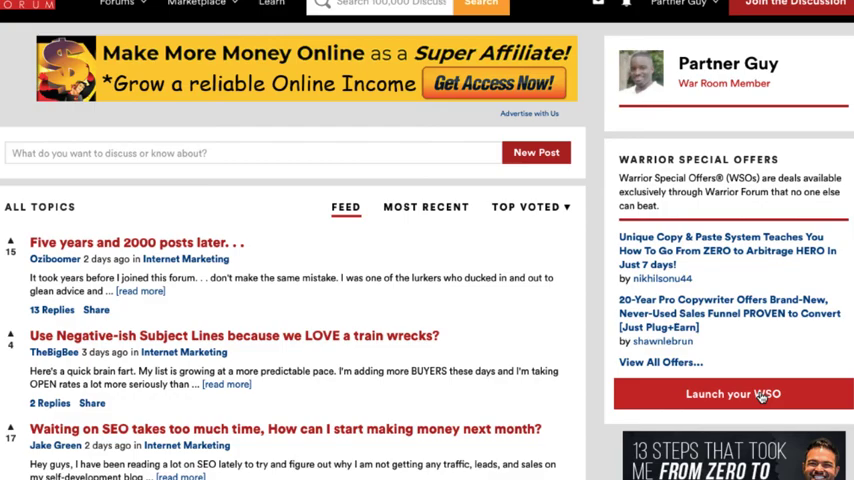
{"action": "left_click", "coordinate": [244, 47]}
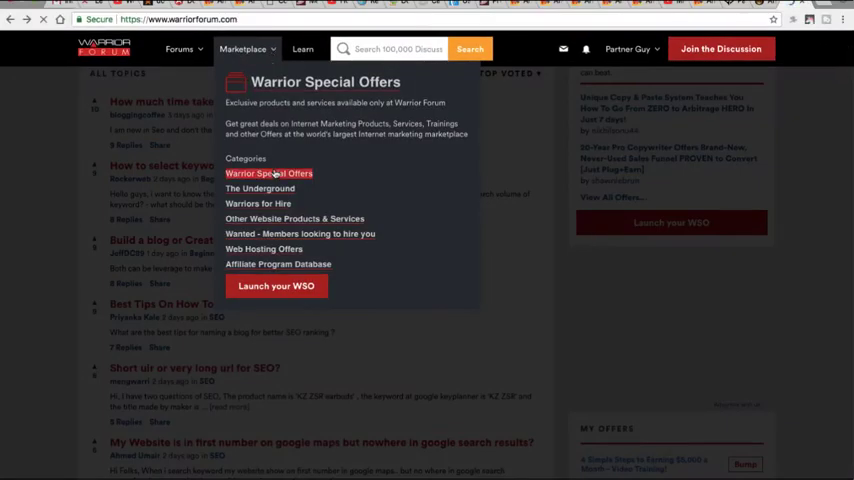
{"action": "left_click", "coordinate": [268, 173]}
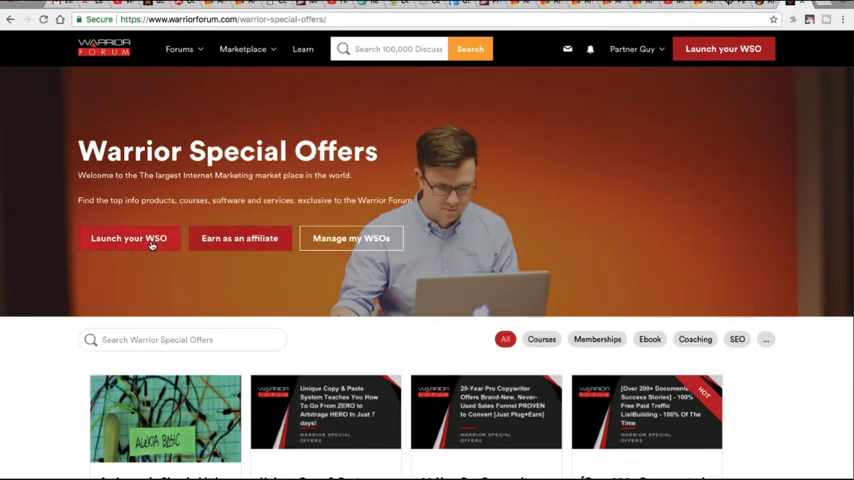
{"action": "scroll", "scroll_direction": "down", "scroll_amount": 3}
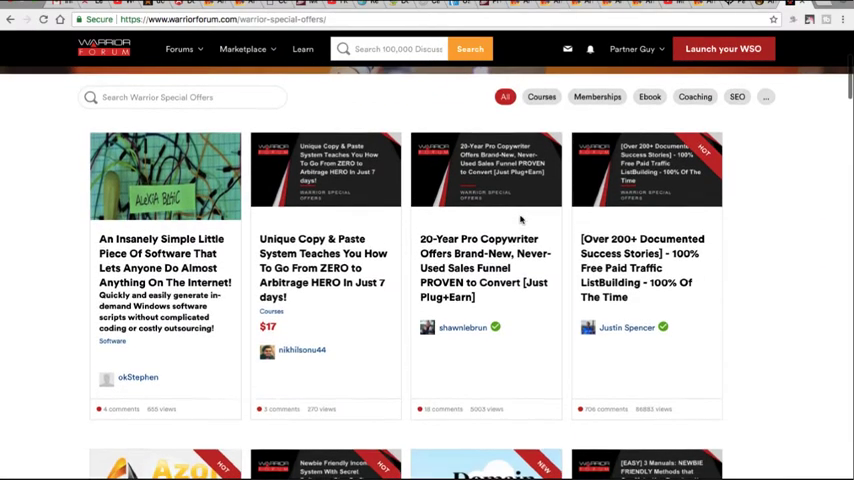
{"action": "scroll", "scroll_direction": "down", "scroll_amount": 3}
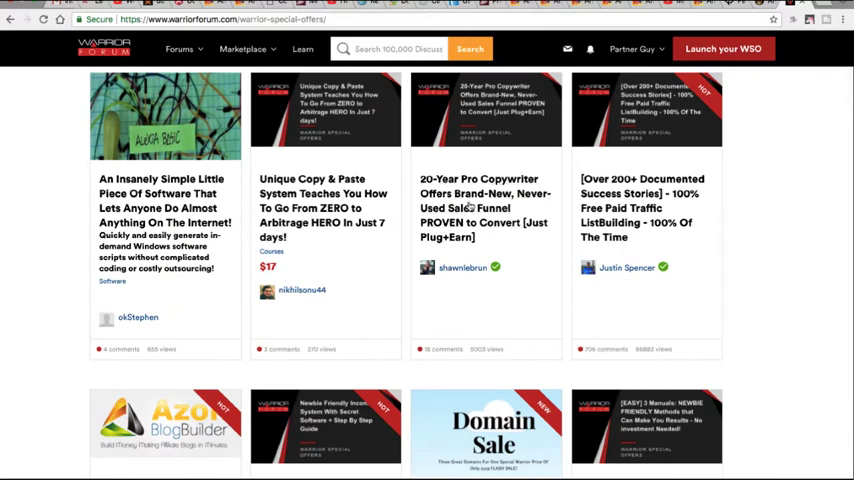
{"action": "mouse_move", "coordinate": [550, 237]}
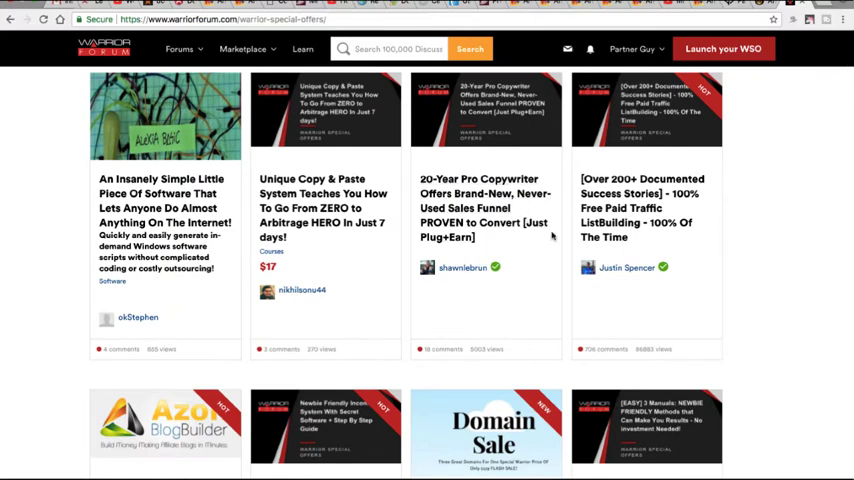
{"action": "scroll", "scroll_direction": "down", "scroll_amount": 3}
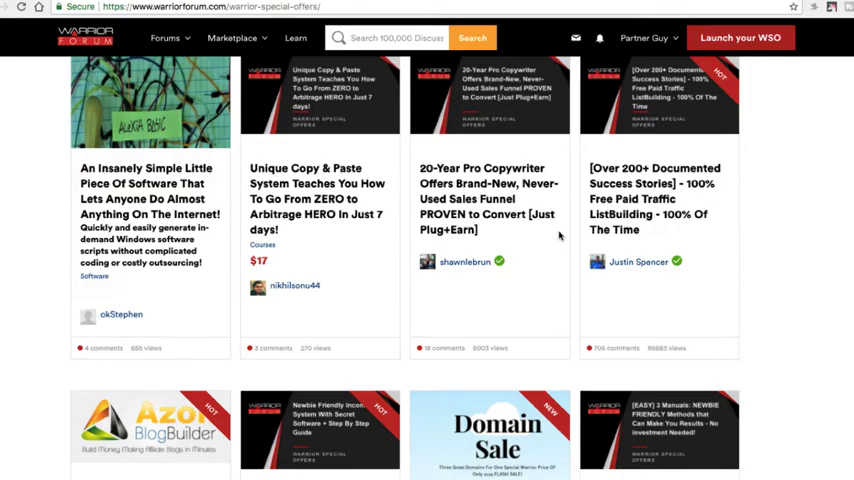
{"action": "scroll", "scroll_direction": "down", "scroll_amount": 3}
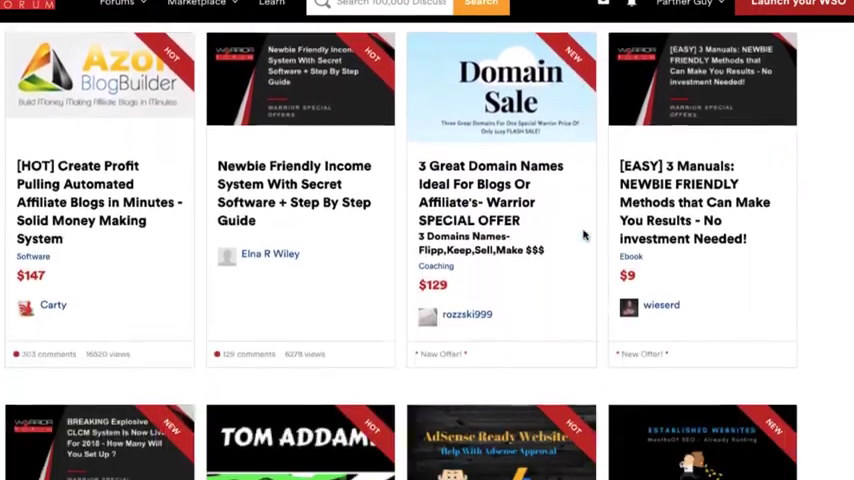
{"action": "scroll", "scroll_direction": "down", "scroll_amount": 3}
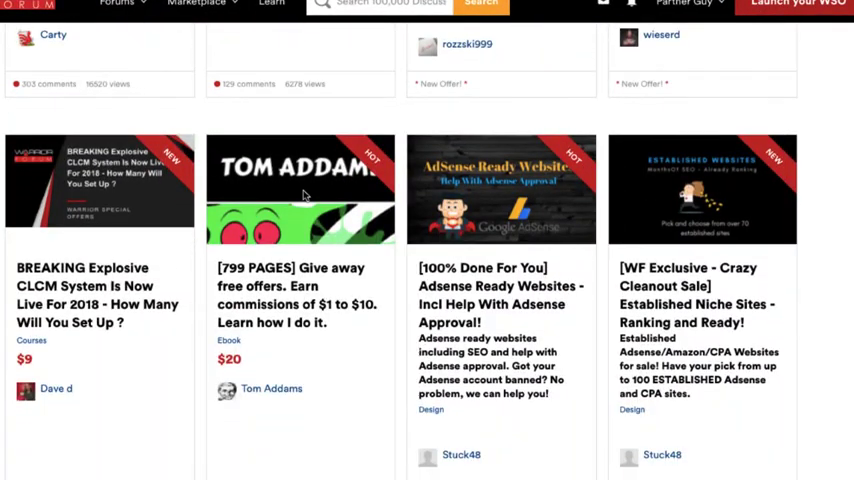
{"action": "scroll", "scroll_direction": "down", "scroll_amount": 3}
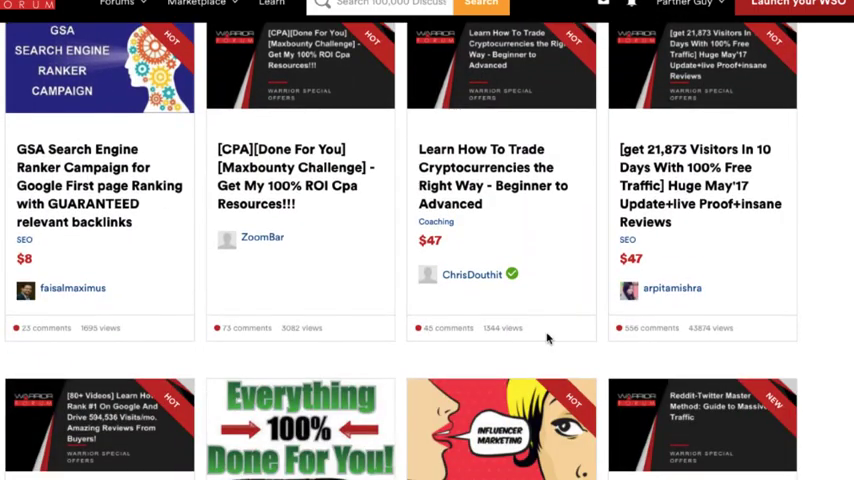
{"action": "scroll", "scroll_direction": "down", "scroll_amount": 3}
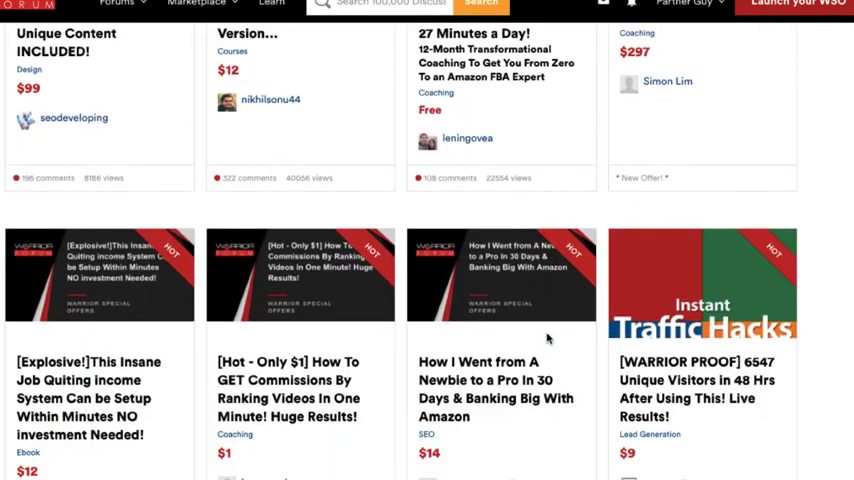
{"action": "scroll", "scroll_direction": "down", "scroll_amount": 3}
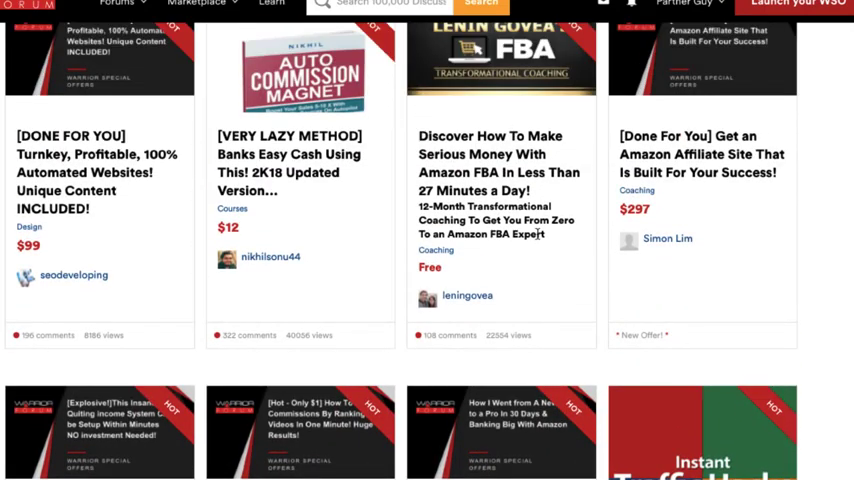
{"action": "scroll", "scroll_direction": "down", "scroll_amount": 3}
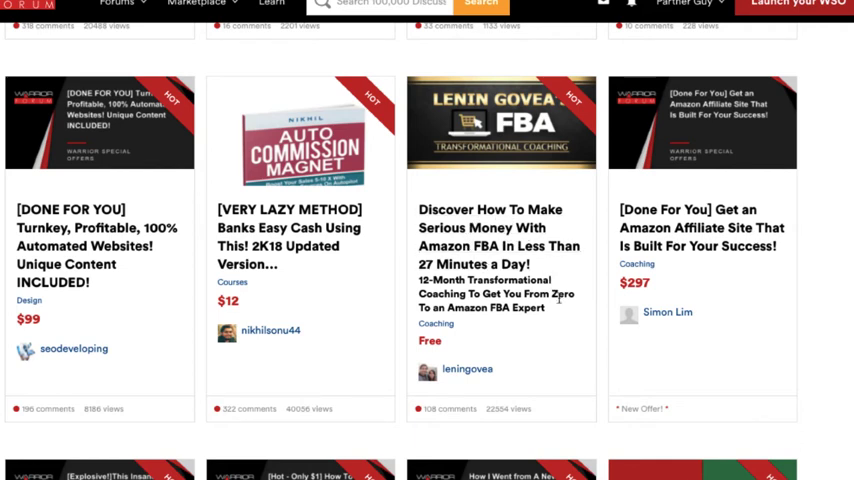
{"action": "scroll", "scroll_direction": "down", "scroll_amount": 3}
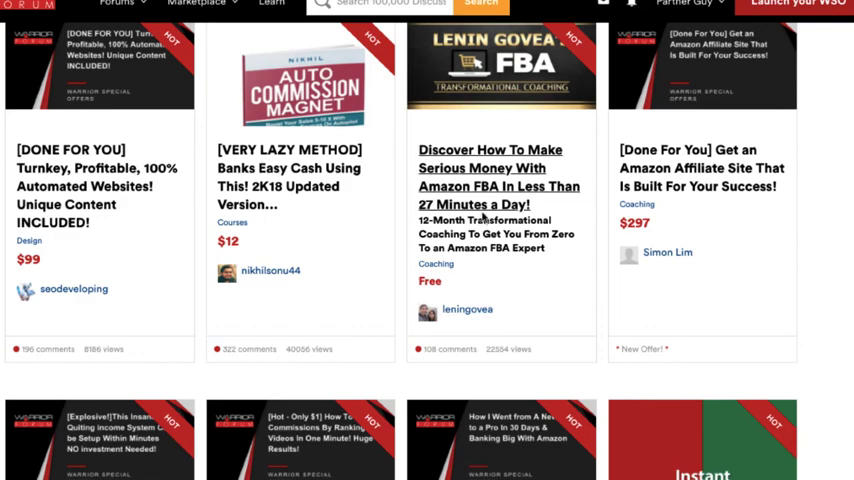
{"action": "scroll", "scroll_direction": "down", "scroll_amount": 3}
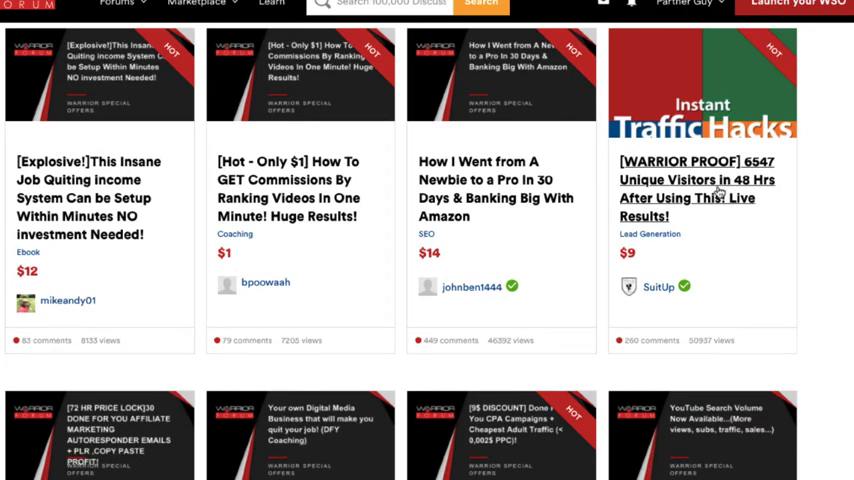
{"action": "scroll", "scroll_direction": "down", "scroll_amount": 3}
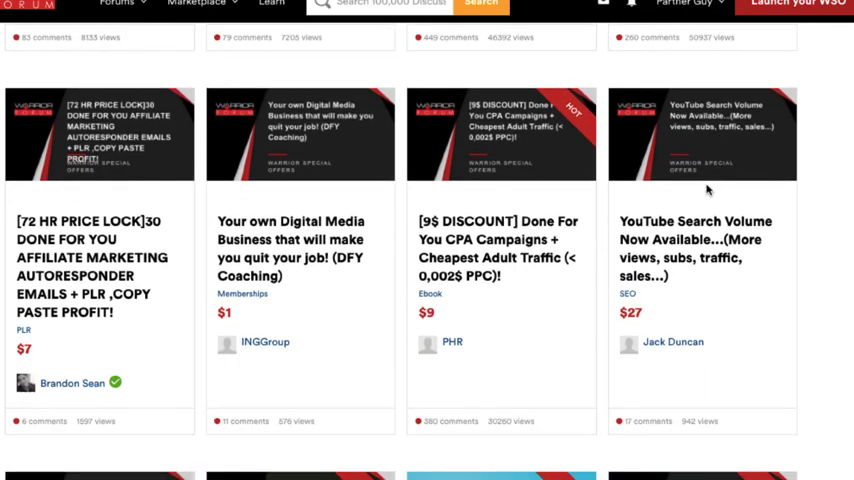
{"action": "scroll", "scroll_direction": "down", "scroll_amount": 3}
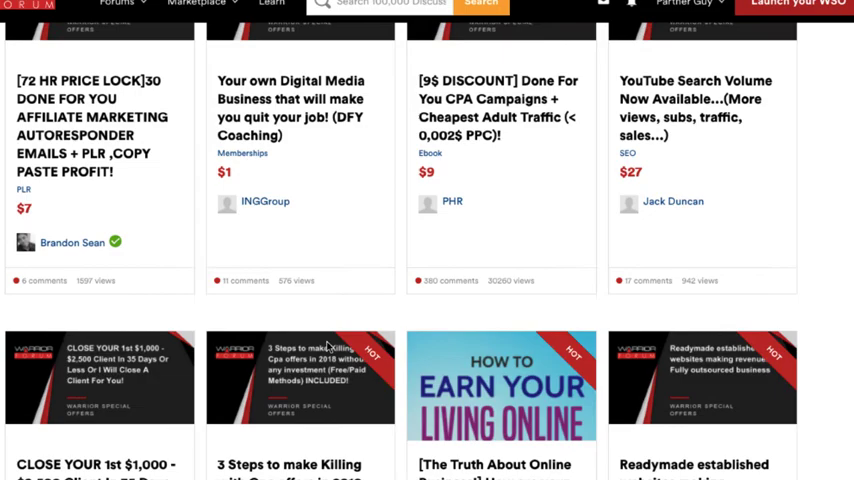
{"action": "scroll", "scroll_direction": "down", "scroll_amount": 3}
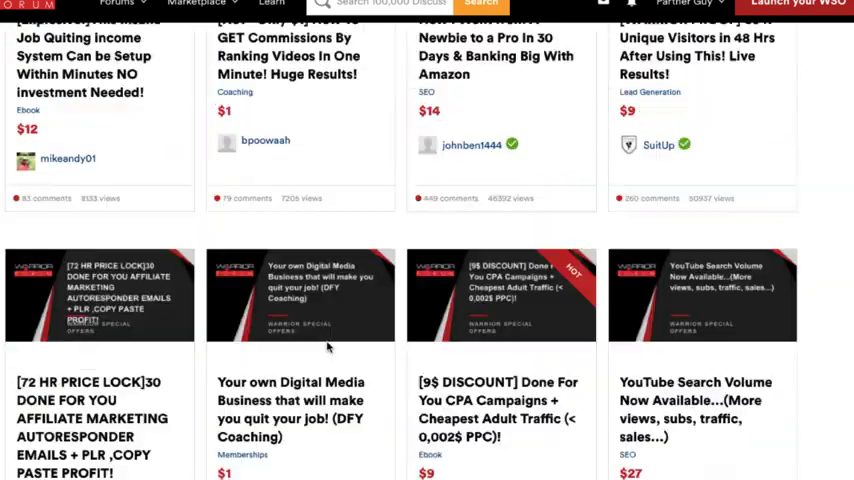
{"action": "scroll", "scroll_direction": "down", "scroll_amount": 3}
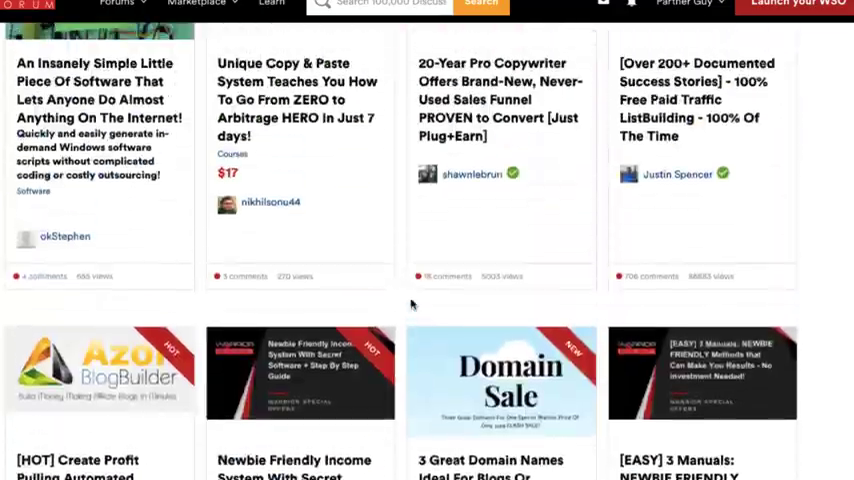
{"action": "scroll", "scroll_direction": "down", "scroll_amount": 3}
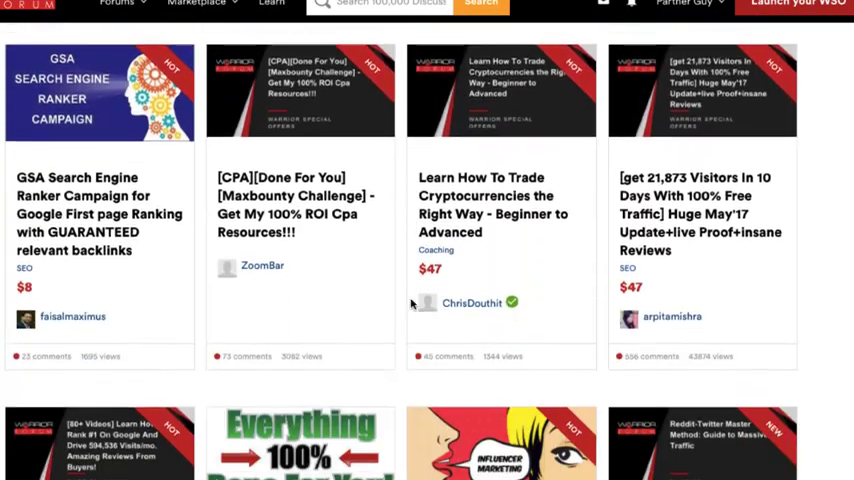
{"action": "scroll", "scroll_direction": "down", "scroll_amount": 3}
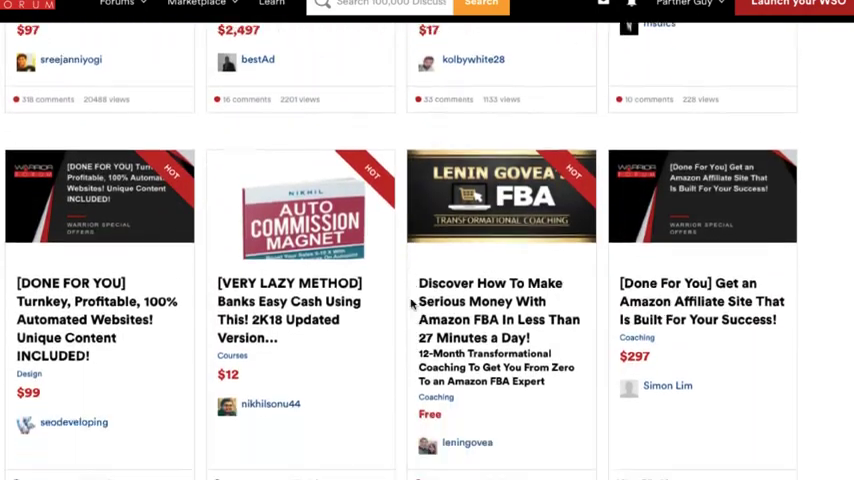
{"action": "scroll", "scroll_direction": "down", "scroll_amount": 3}
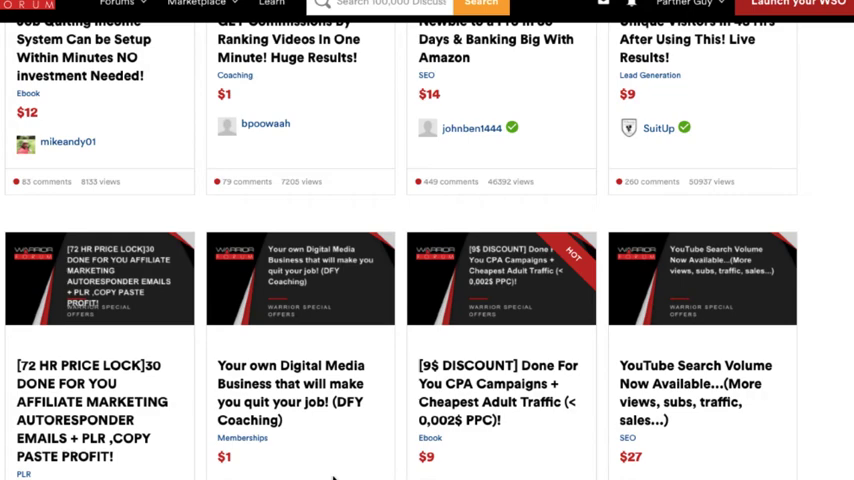
{"action": "scroll", "scroll_direction": "down", "scroll_amount": 3}
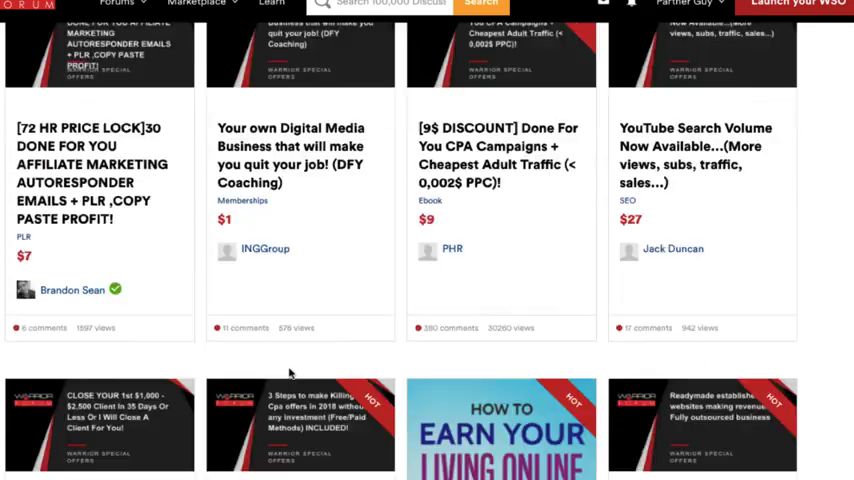
{"action": "scroll", "scroll_direction": "down", "scroll_amount": 3}
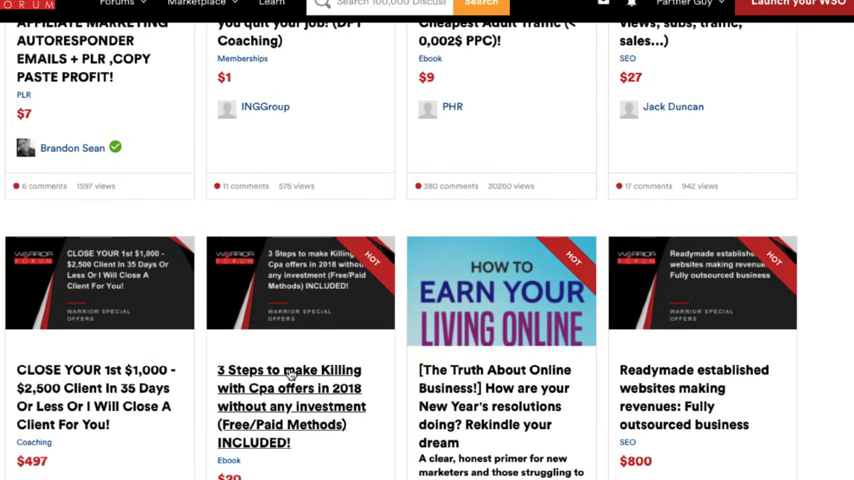
{"action": "scroll", "scroll_direction": "down", "scroll_amount": 3}
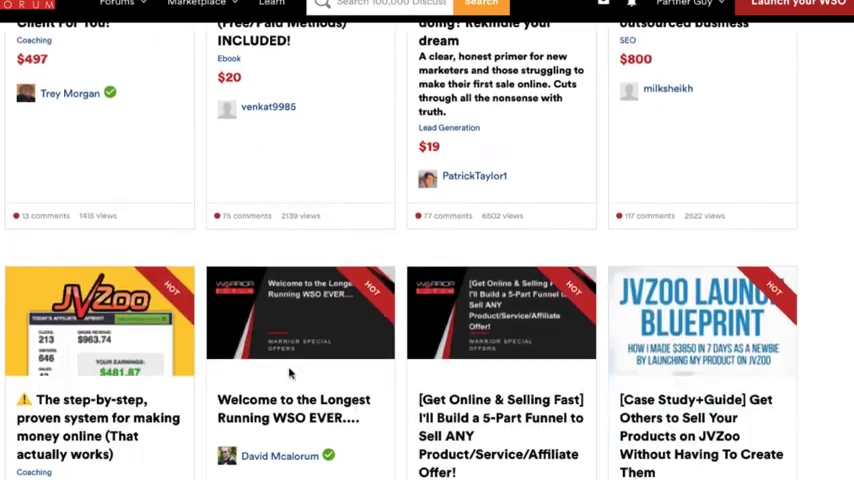
{"action": "scroll", "scroll_direction": "down", "scroll_amount": 3}
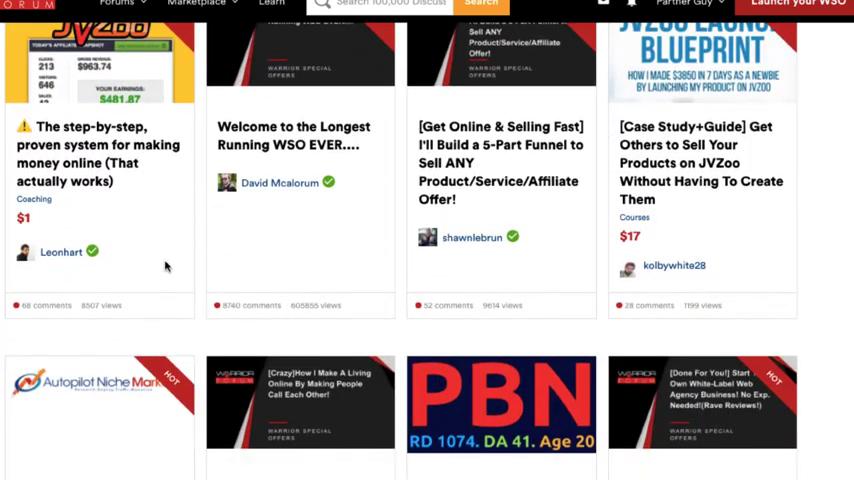
{"action": "scroll", "scroll_direction": "down", "scroll_amount": 3}
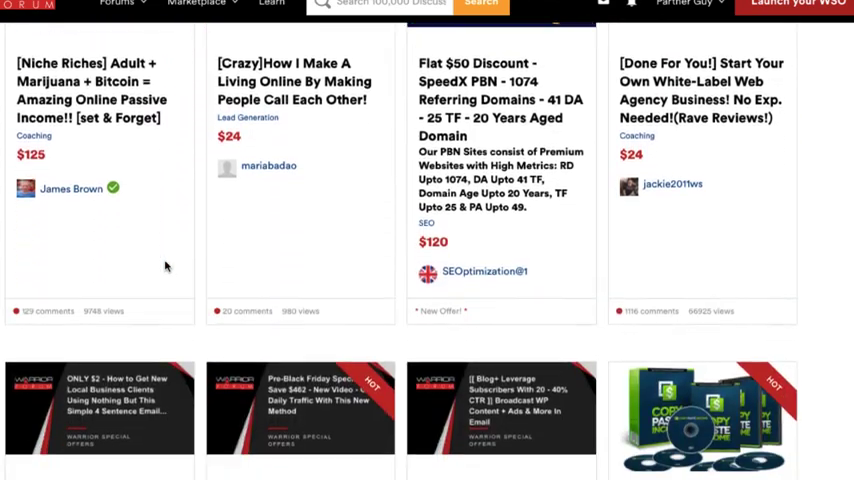
{"action": "scroll", "scroll_direction": "down", "scroll_amount": 3}
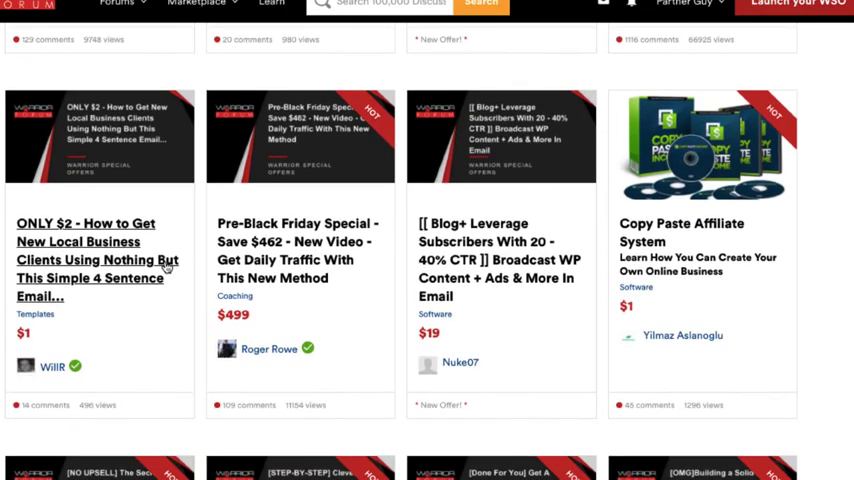
{"action": "mouse_move", "coordinate": [356, 304]}
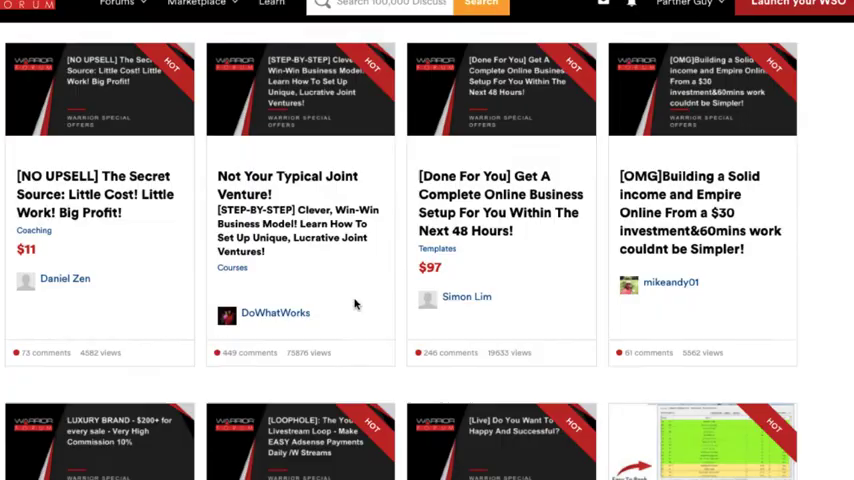
{"action": "scroll", "scroll_direction": "down", "scroll_amount": 3}
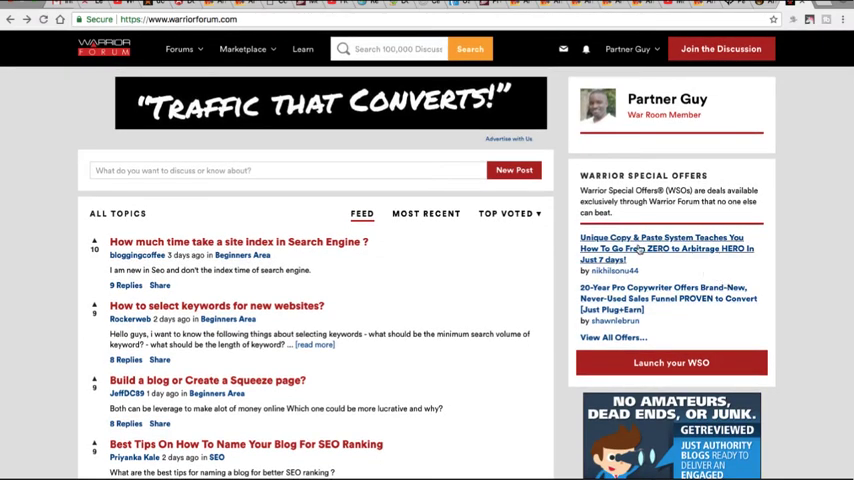
Open the "4 Simple Steps to Earning $5,000 a Month" offer thread from My Offers.
{"action": "scroll", "scroll_direction": "down", "scroll_amount": 3}
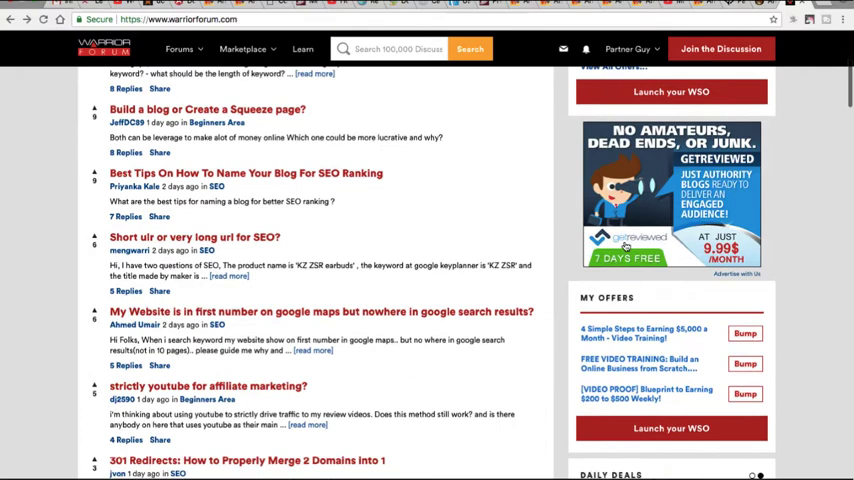
{"action": "scroll", "scroll_direction": "down", "scroll_amount": 3}
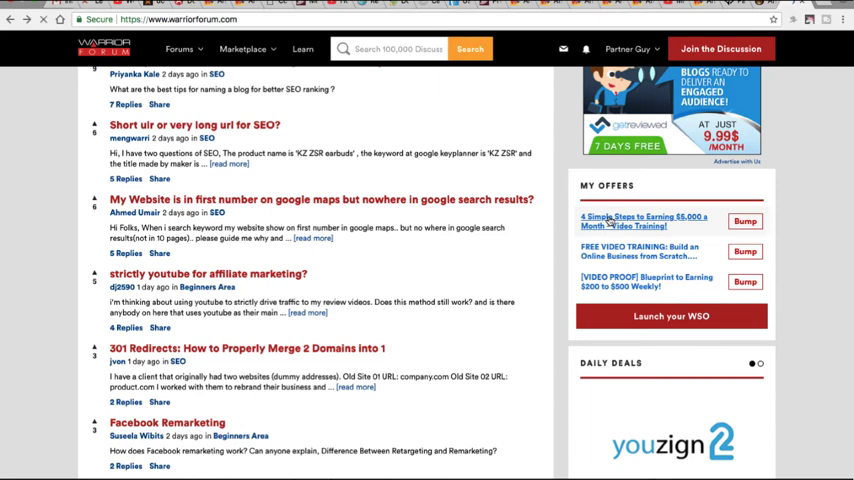
{"action": "left_click", "coordinate": [643, 221]}
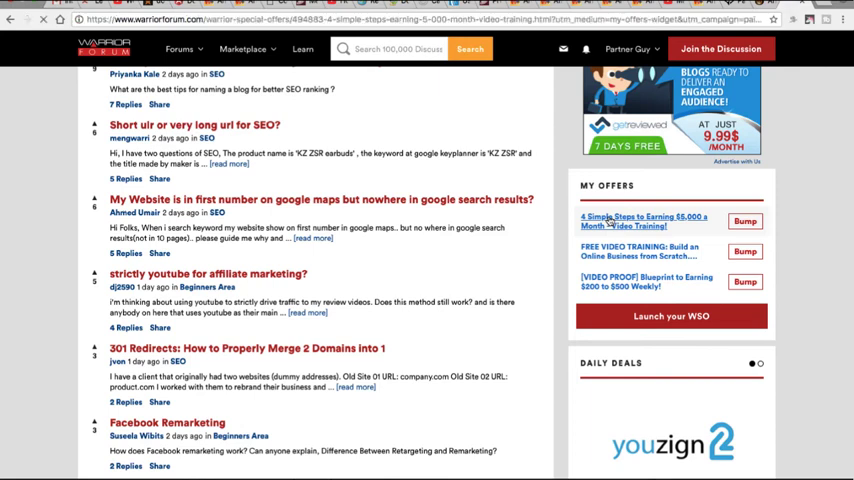
{"action": "left_click", "coordinate": [640, 221]}
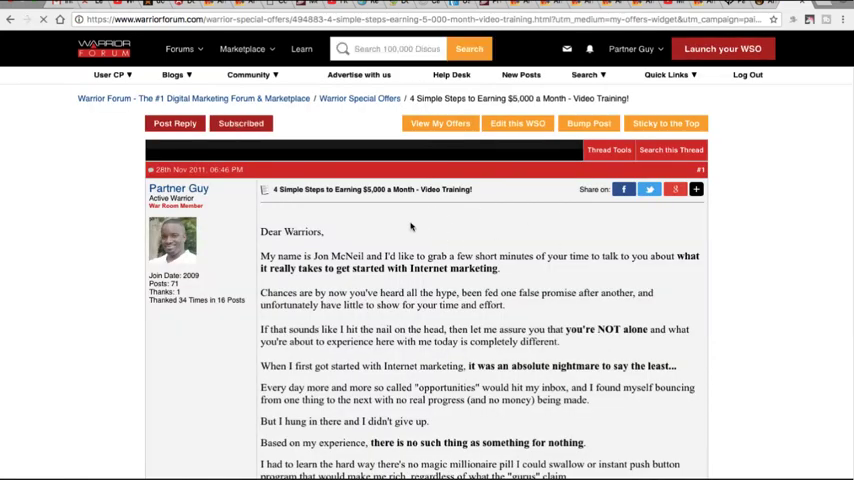
{"action": "mouse_move", "coordinate": [465, 352]}
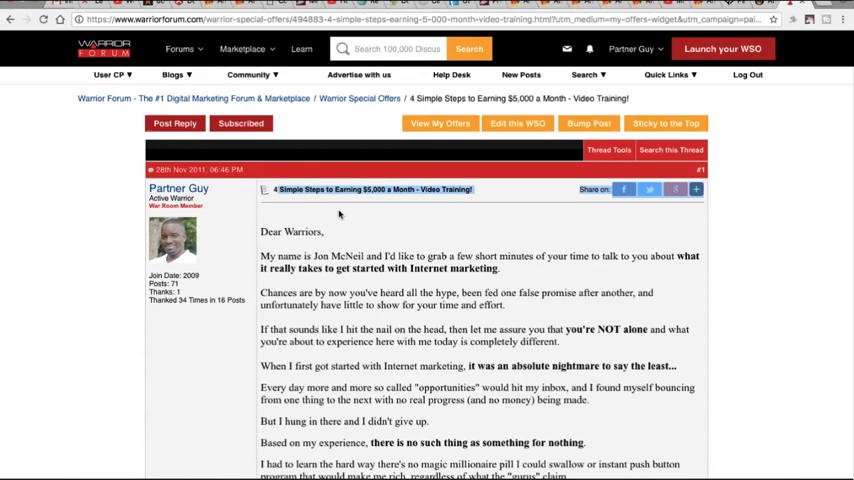
{"action": "scroll", "scroll_direction": "down", "scroll_amount": 3}
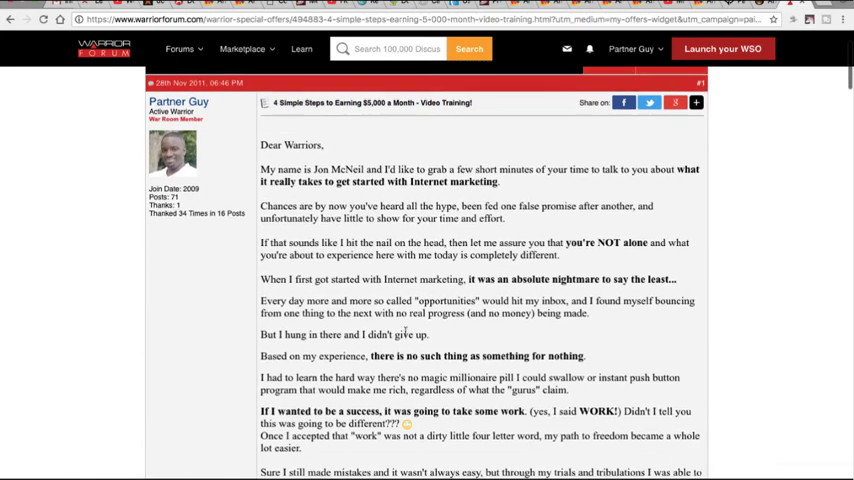
{"action": "scroll", "scroll_direction": "down", "scroll_amount": 3}
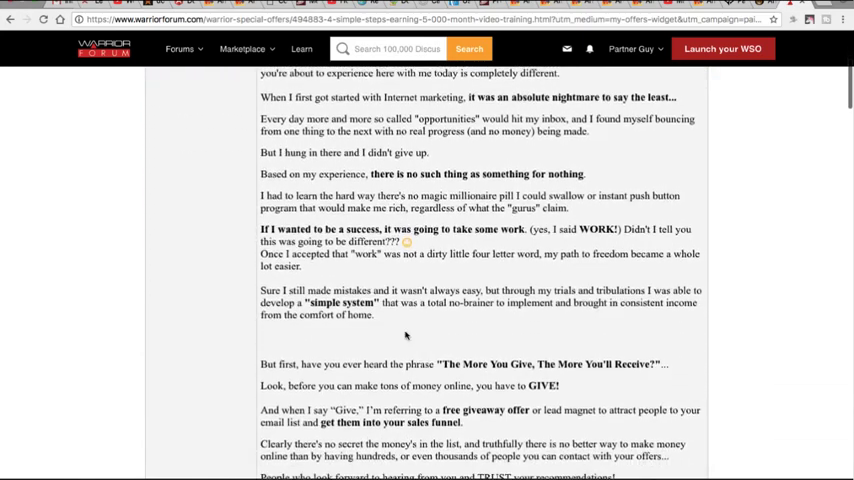
{"action": "scroll", "scroll_direction": "down", "scroll_amount": 3}
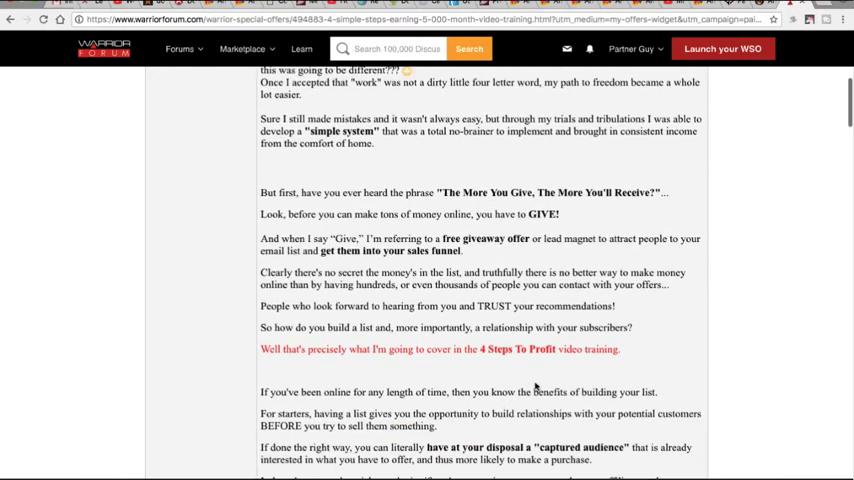
{"action": "scroll", "scroll_direction": "down", "scroll_amount": 3}
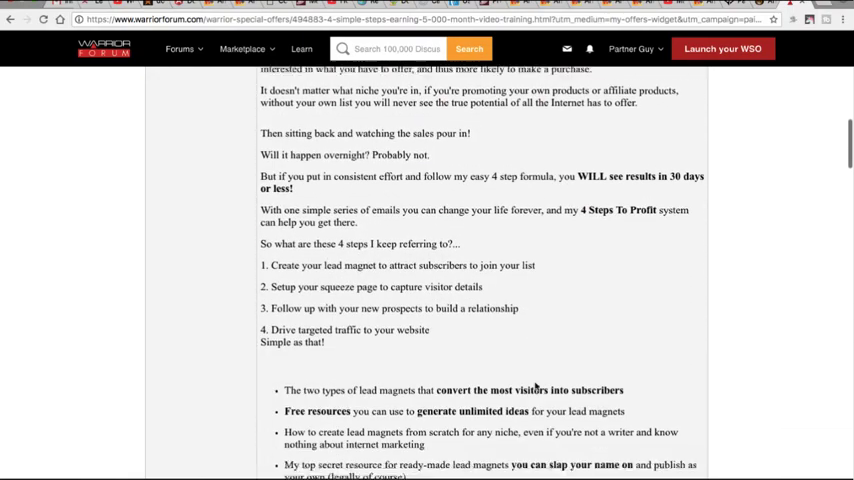
{"action": "scroll", "scroll_direction": "down", "scroll_amount": 3}
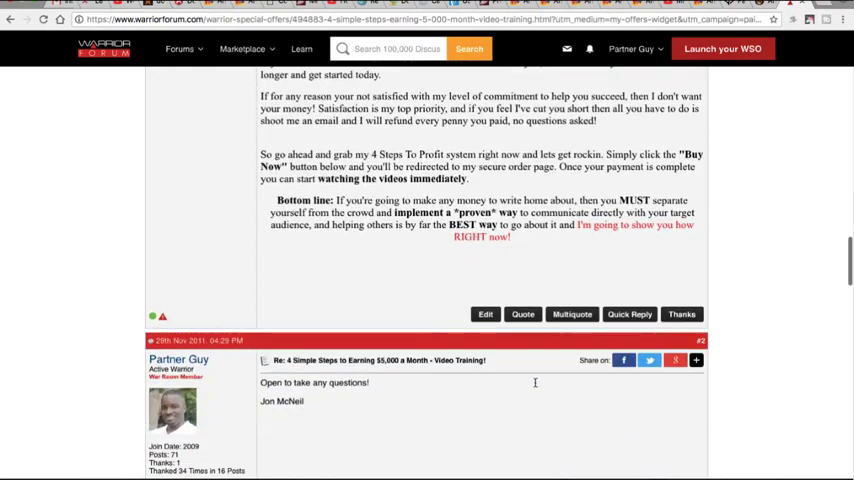
{"action": "scroll", "scroll_direction": "down", "scroll_amount": 3}
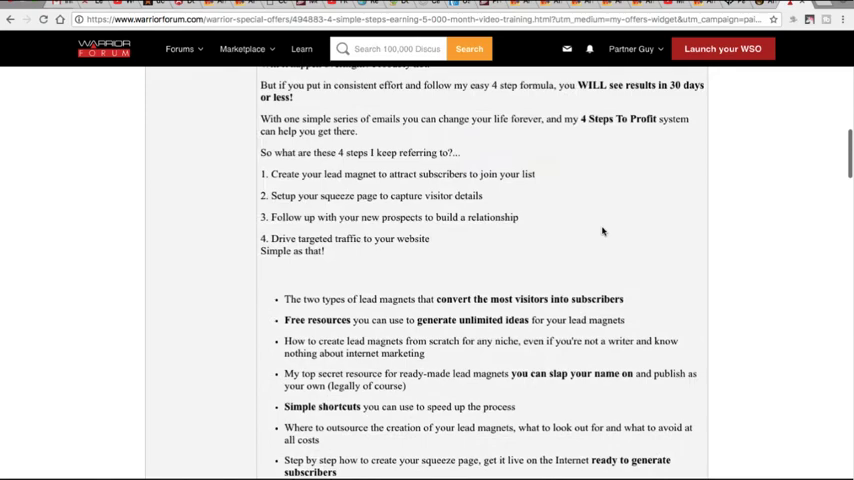
{"action": "scroll", "scroll_direction": "up", "scroll_amount": 3}
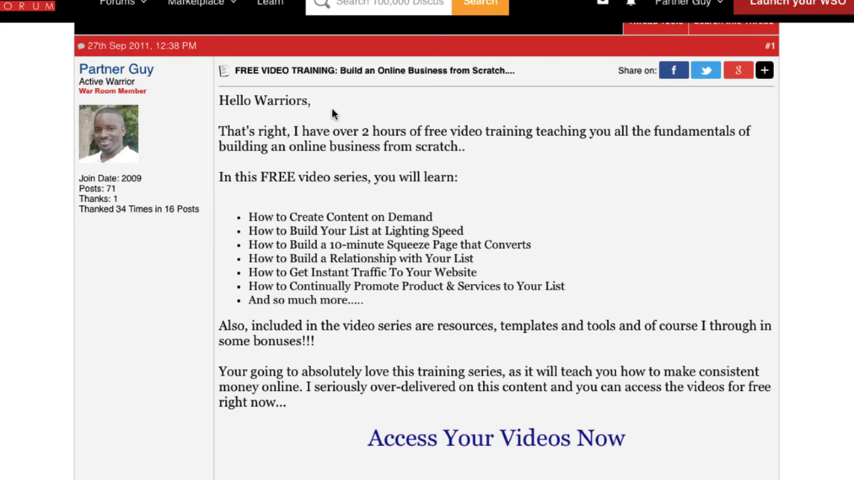
{"action": "mouse_move", "coordinate": [458, 164]}
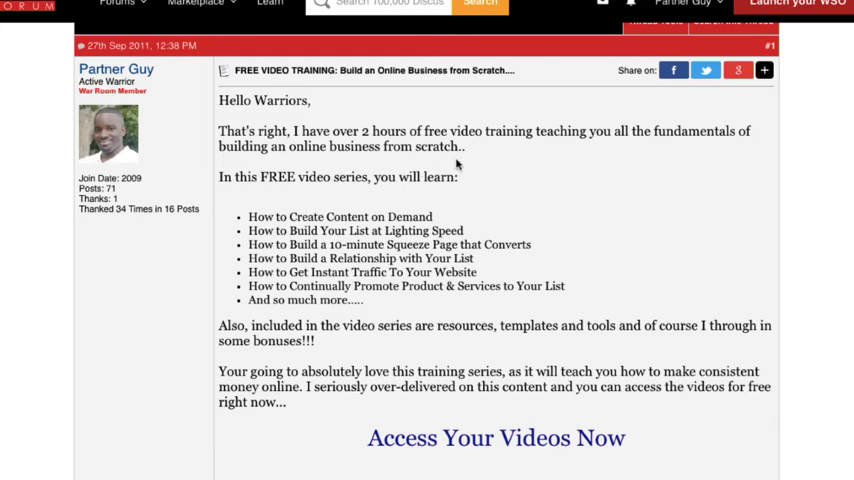
{"action": "mouse_move", "coordinate": [456, 194]}
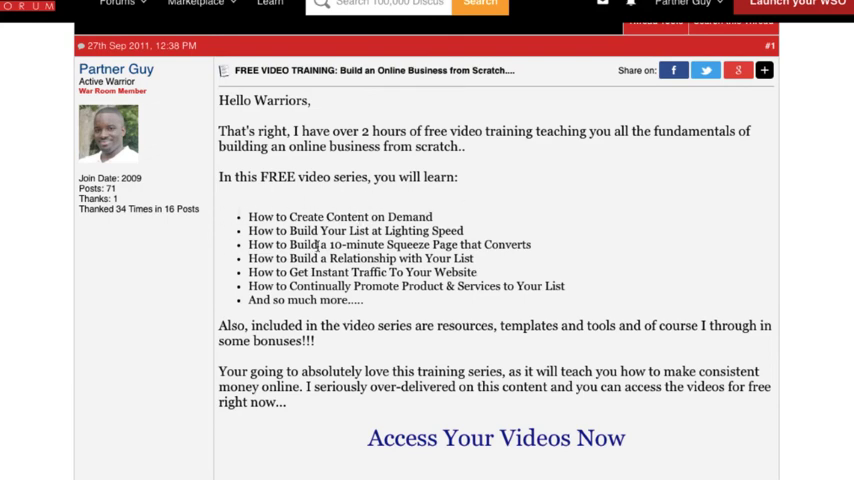
{"action": "mouse_move", "coordinate": [428, 372]}
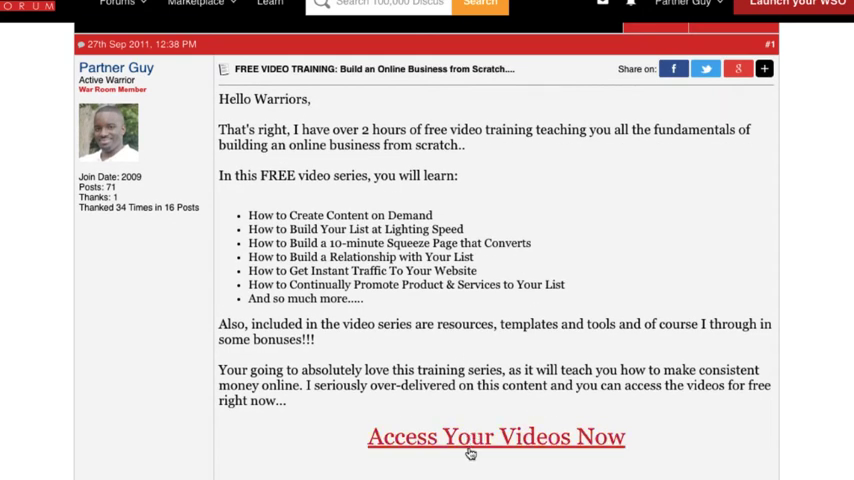
Scroll the free video training thread past the opening post into member replies and Jon's responses.
{"action": "scroll", "scroll_direction": "down", "scroll_amount": 3}
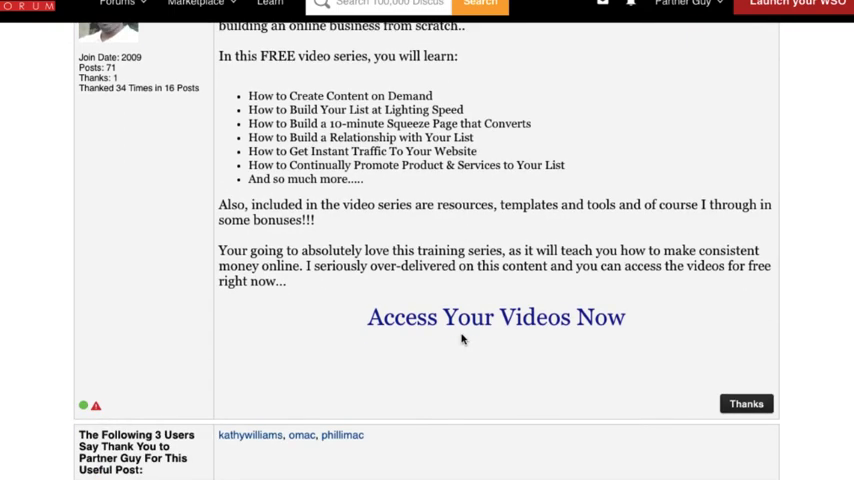
{"action": "scroll", "scroll_direction": "down", "scroll_amount": 3}
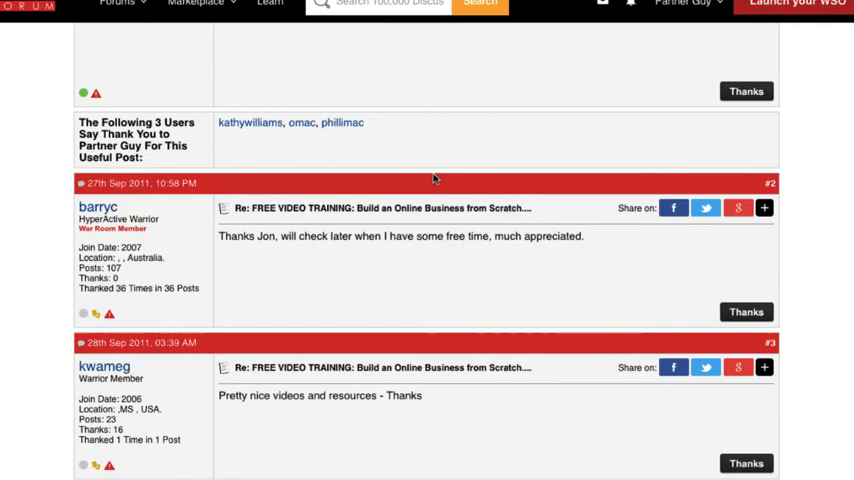
{"action": "scroll", "scroll_direction": "down", "scroll_amount": 3}
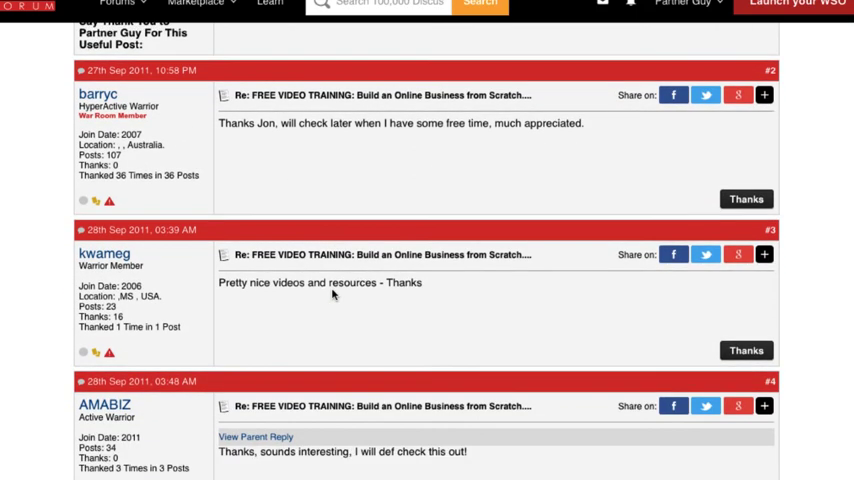
{"action": "scroll", "scroll_direction": "down", "scroll_amount": 3}
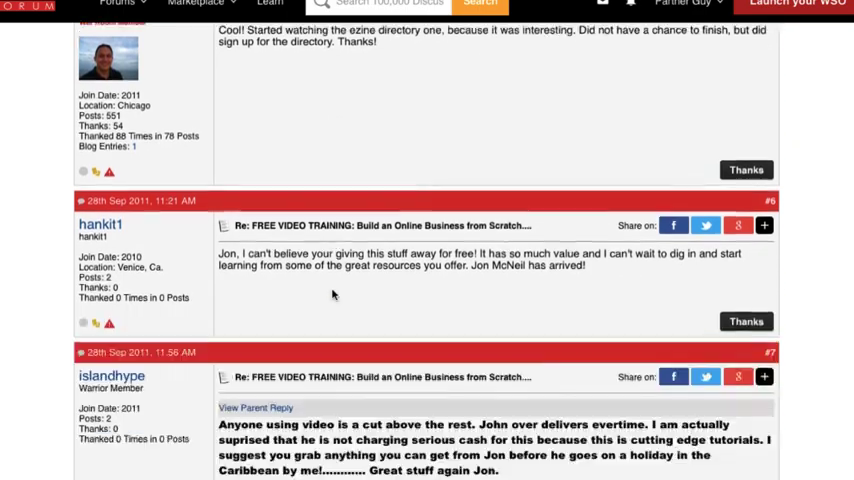
{"action": "scroll", "scroll_direction": "down", "scroll_amount": 3}
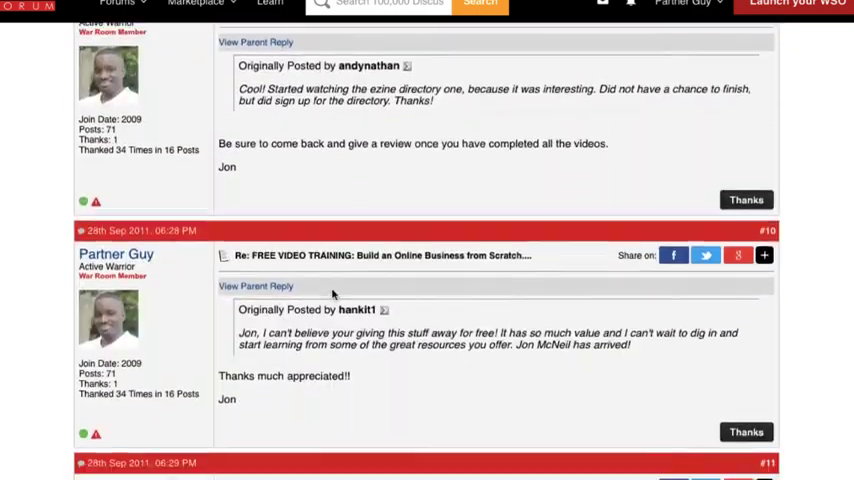